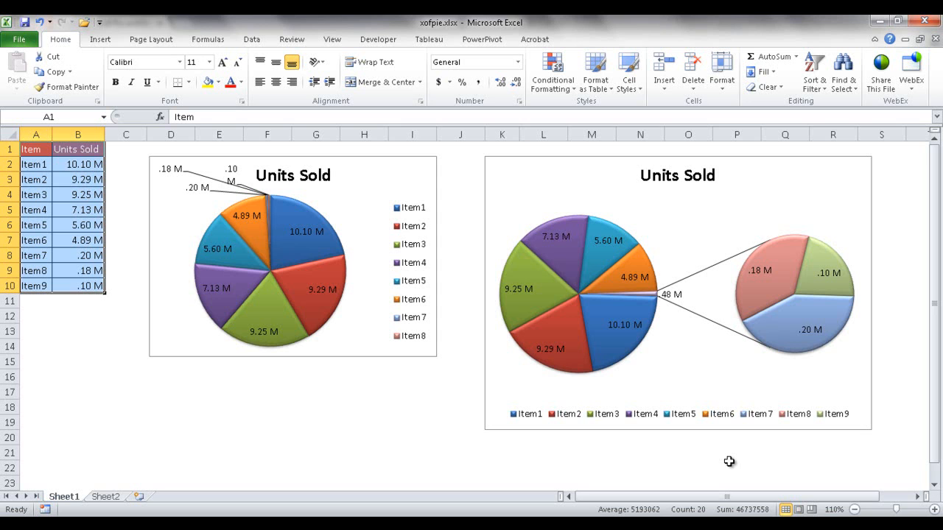
{"action": "mouse_move", "coordinate": [725, 403]}
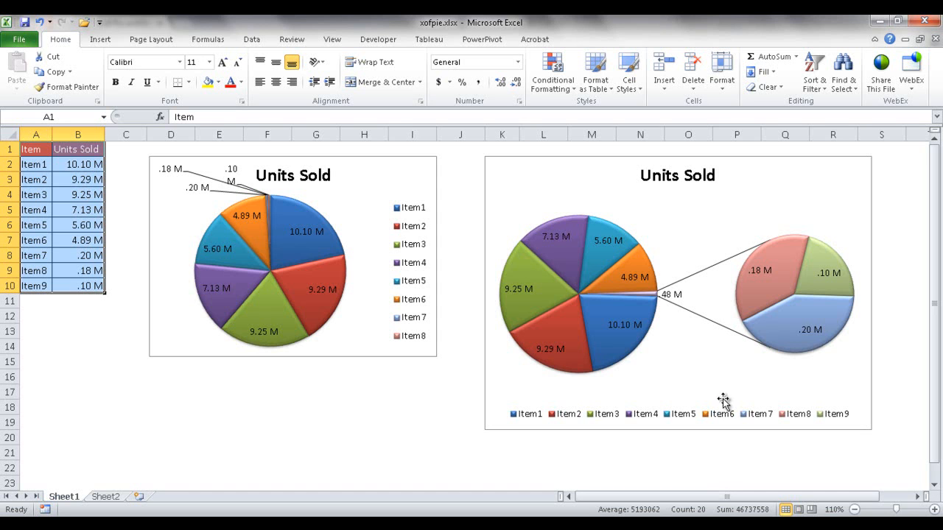
{"action": "mouse_move", "coordinate": [750, 313]}
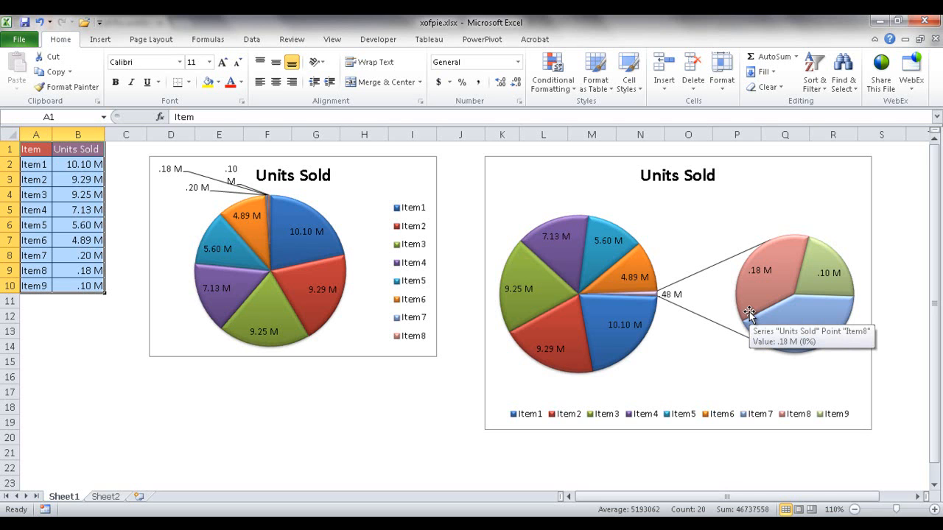
{"action": "mouse_move", "coordinate": [483, 406]}
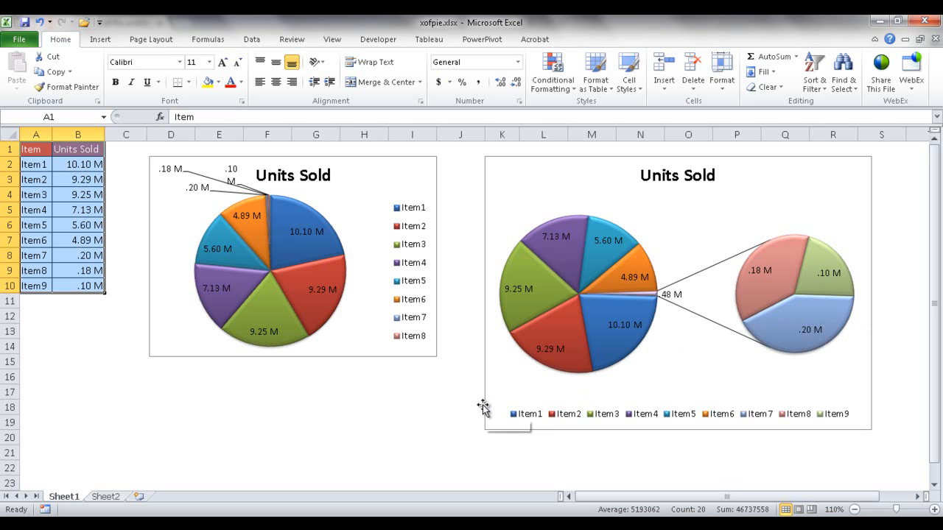
{"action": "mouse_move", "coordinate": [849, 188]}
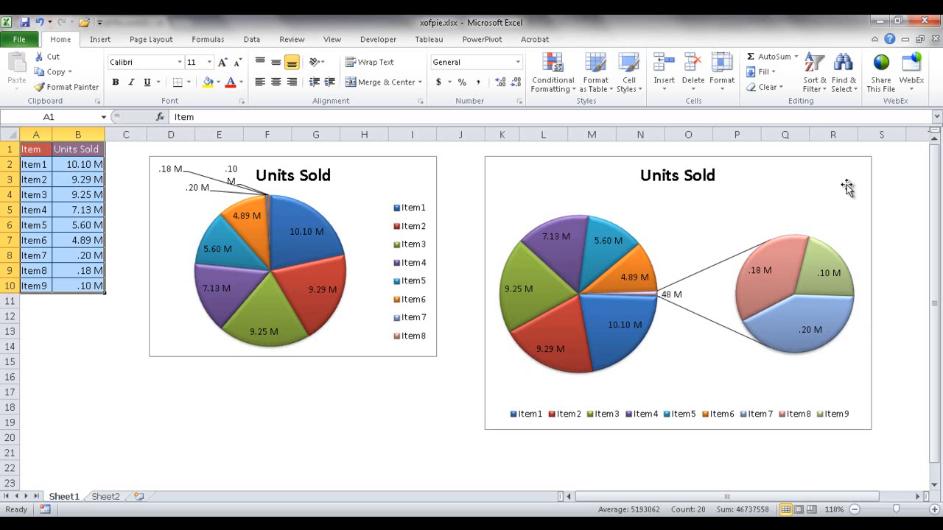
{"action": "mouse_move", "coordinate": [459, 241]}
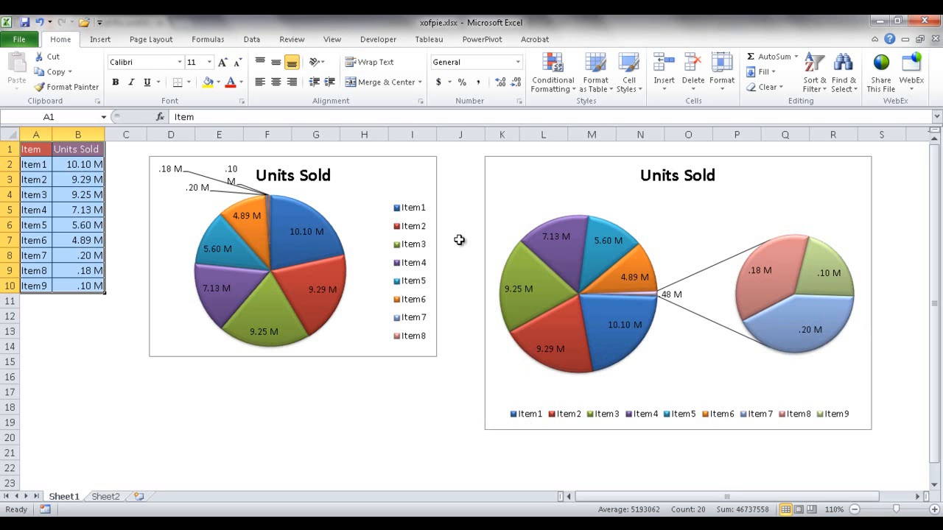
{"action": "mouse_move", "coordinate": [347, 203]}
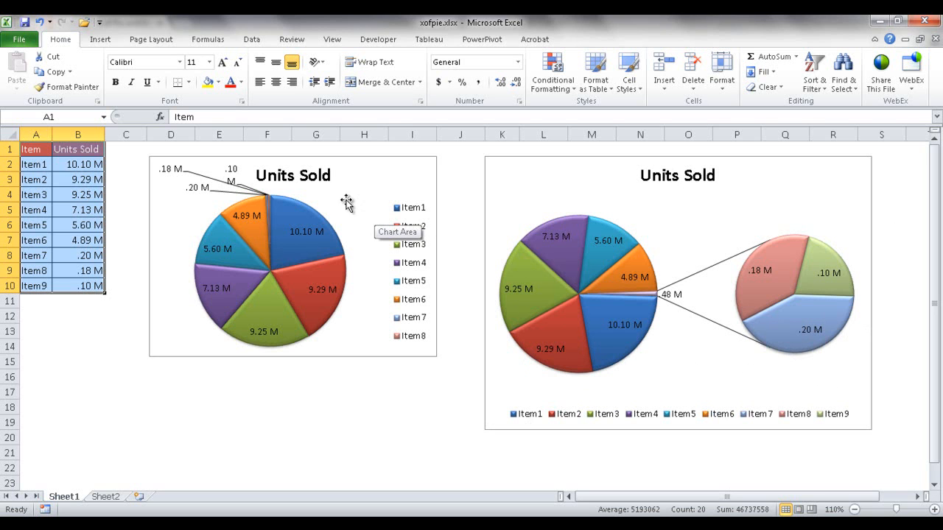
{"action": "mouse_move", "coordinate": [269, 218]}
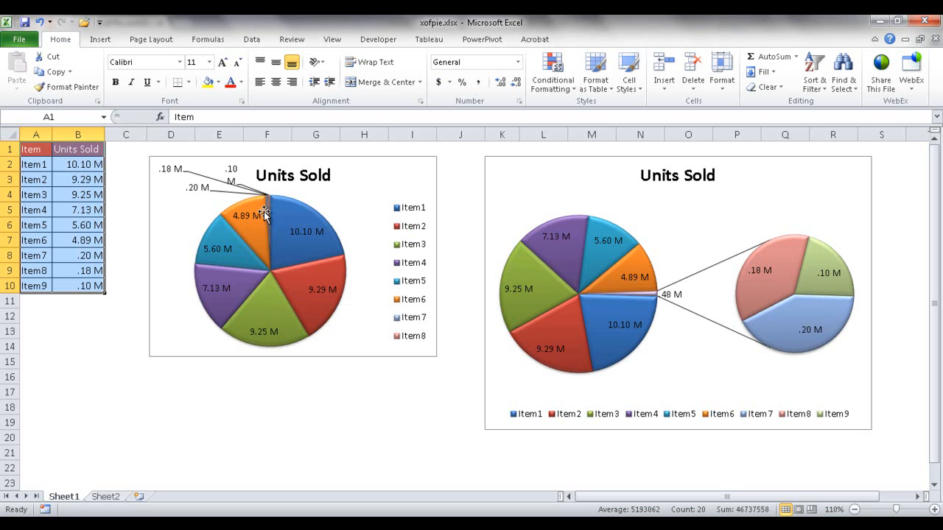
Step: Check the Item7 and Item9 values, then insert a Pie of Pie chart from Sheet2's Units Sold
{"action": "left_click", "coordinate": [77, 256]}
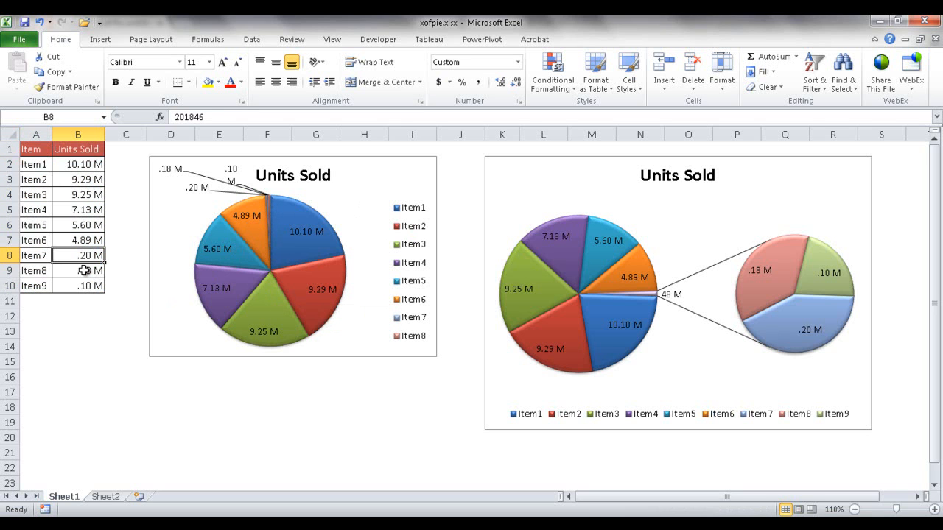
{"action": "left_click", "coordinate": [77, 286]}
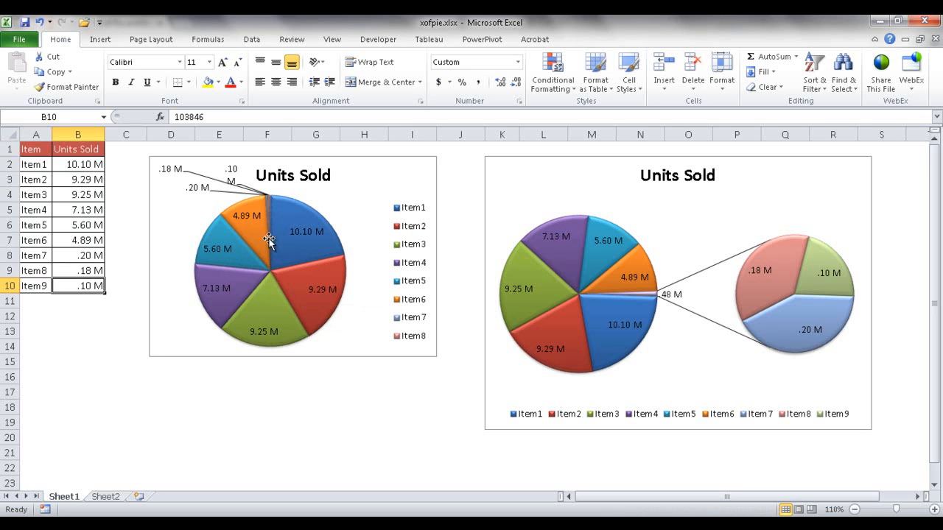
{"action": "mouse_move", "coordinate": [268, 205]}
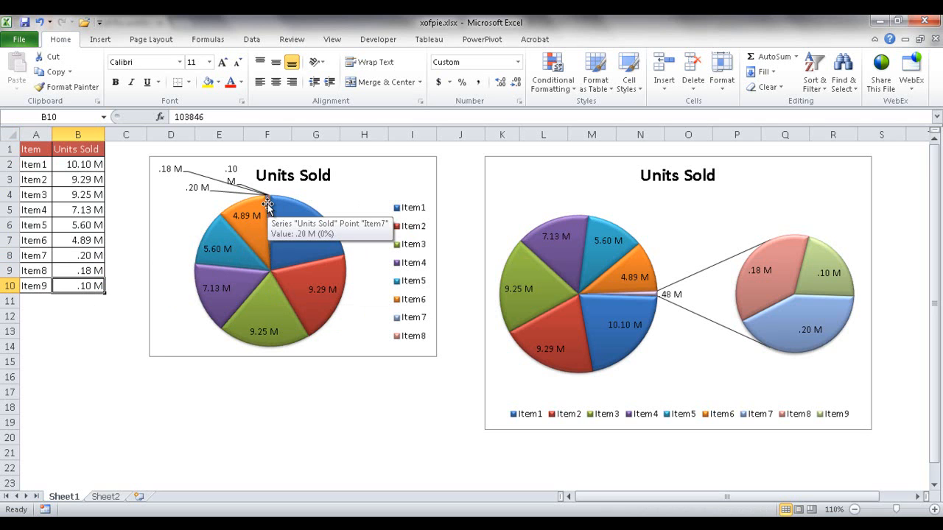
{"action": "mouse_move", "coordinate": [271, 214]}
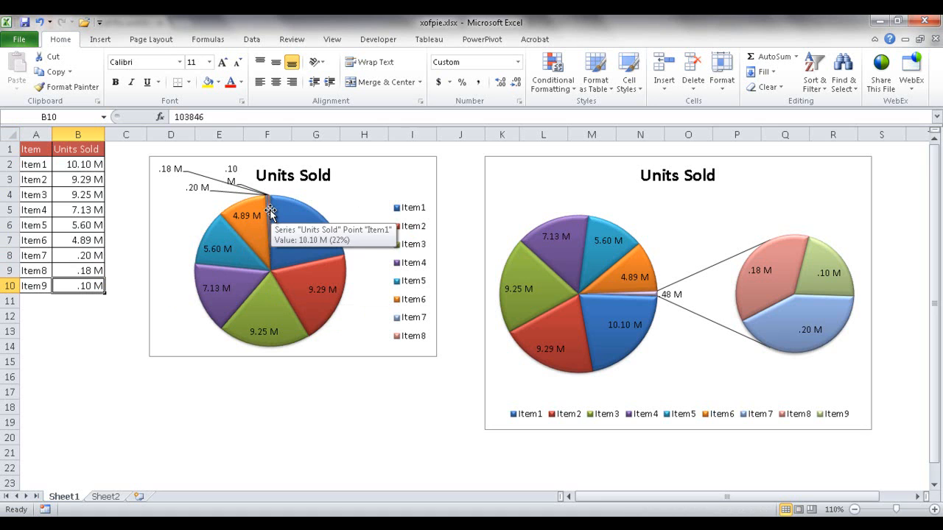
{"action": "mouse_move", "coordinate": [759, 311]}
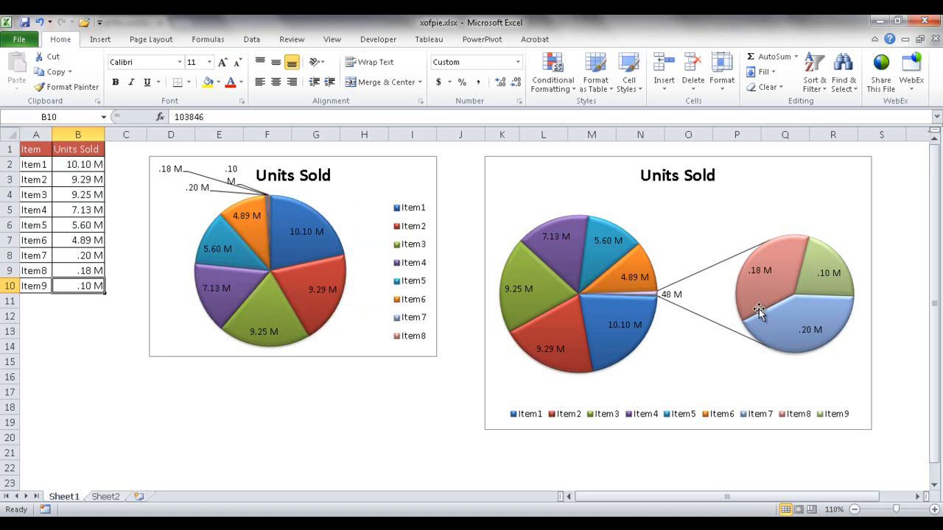
{"action": "mouse_move", "coordinate": [642, 294]}
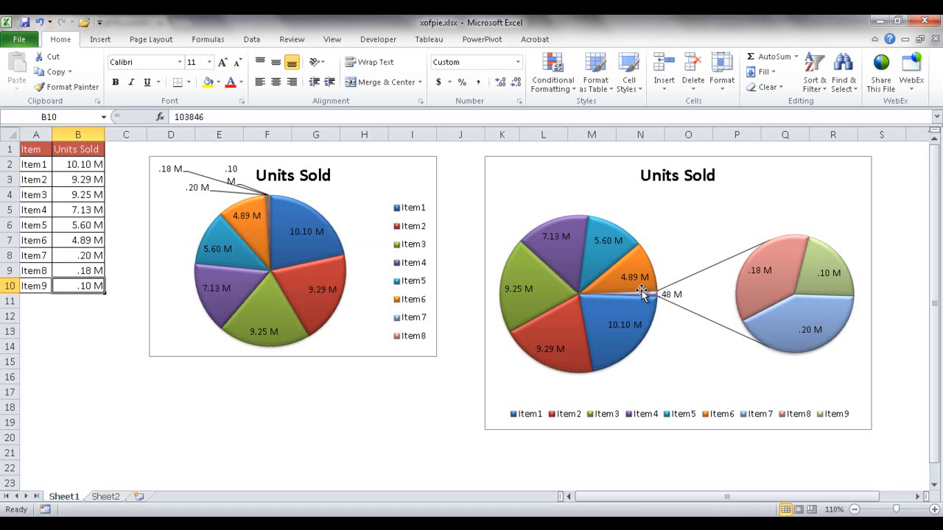
{"action": "mouse_move", "coordinate": [833, 306]}
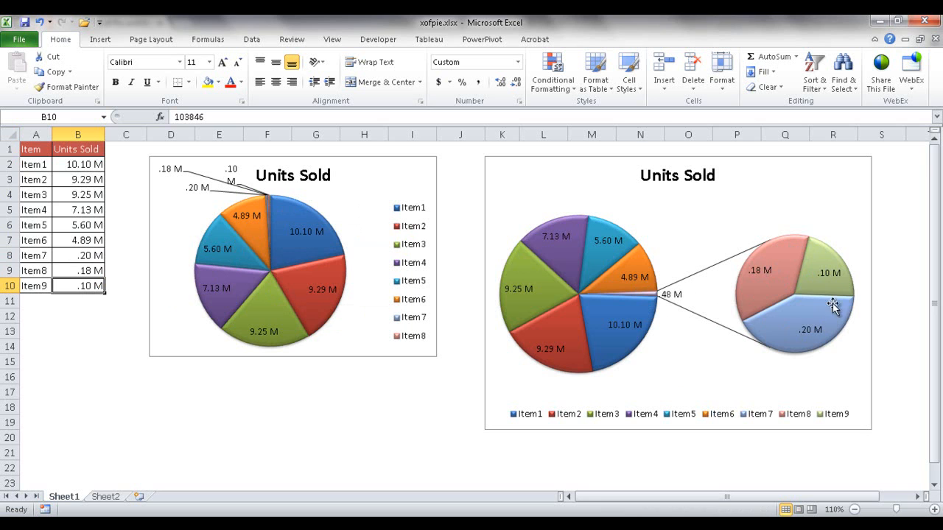
{"action": "mouse_move", "coordinate": [648, 300]}
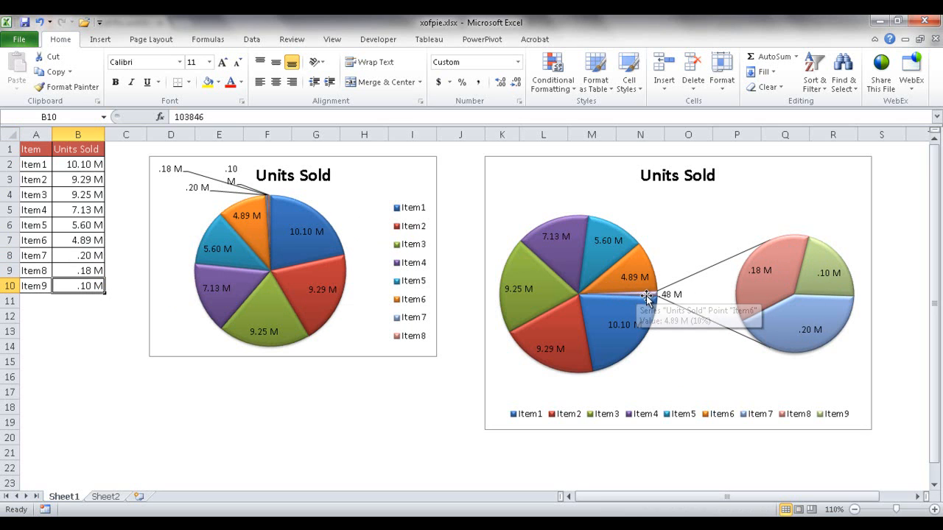
{"action": "mouse_move", "coordinate": [656, 301]}
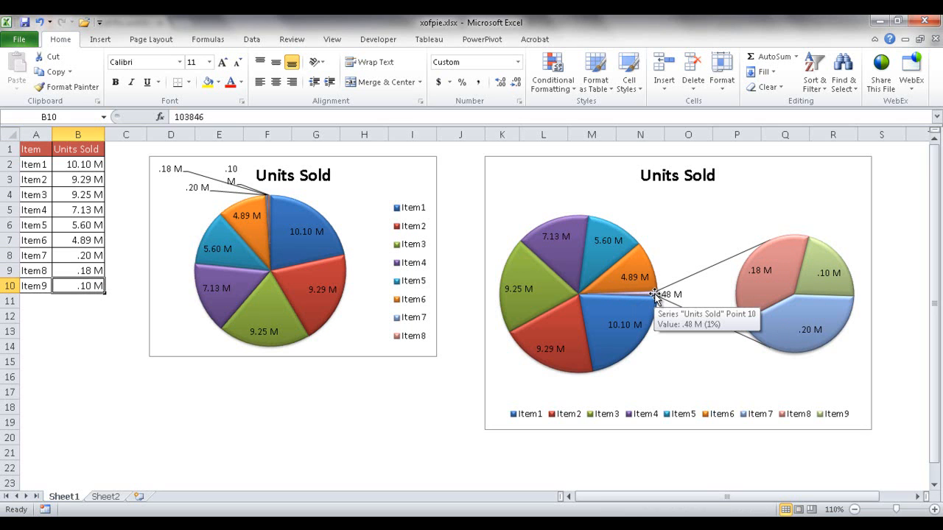
{"action": "mouse_move", "coordinate": [805, 302]}
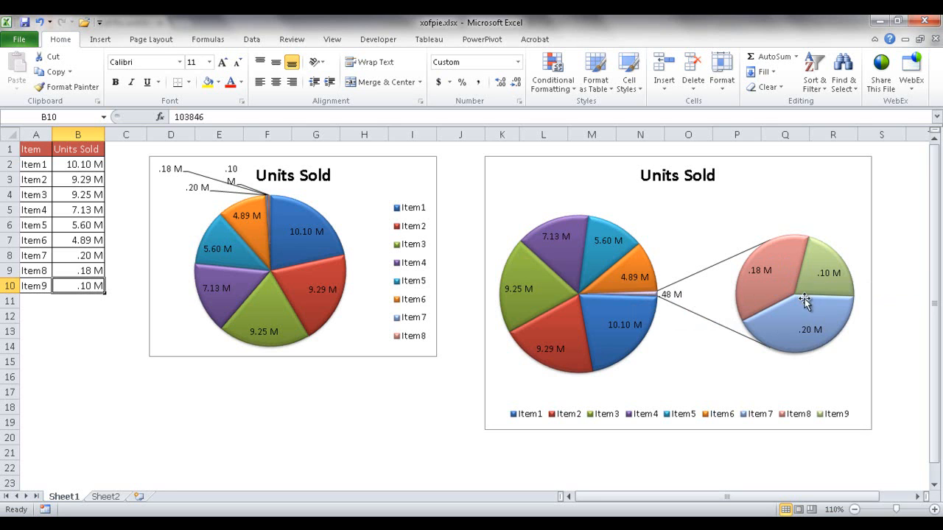
{"action": "mouse_move", "coordinate": [645, 295]}
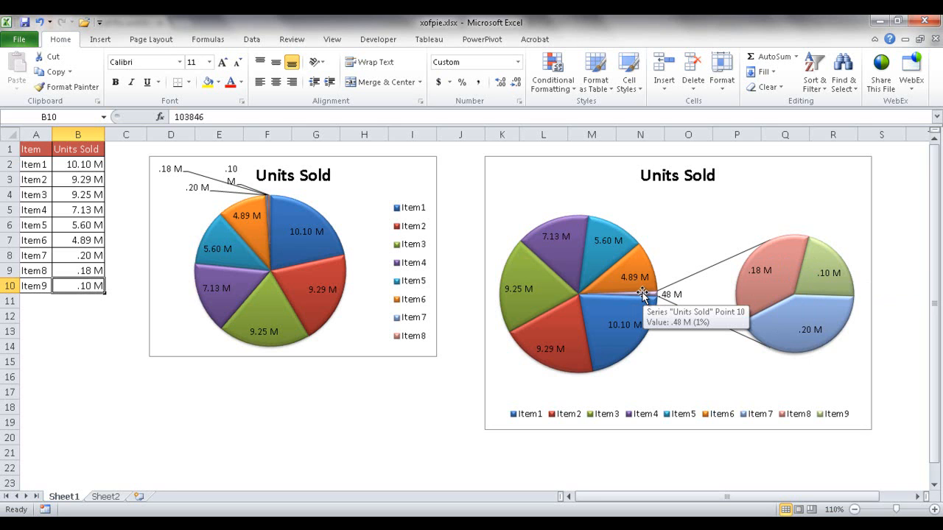
{"action": "mouse_move", "coordinate": [707, 264]}
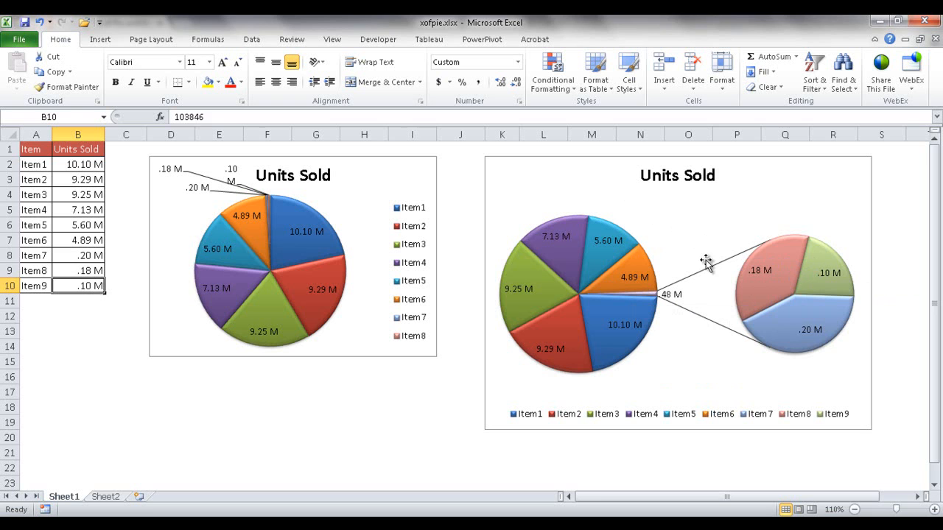
{"action": "left_click", "coordinate": [78, 422]}
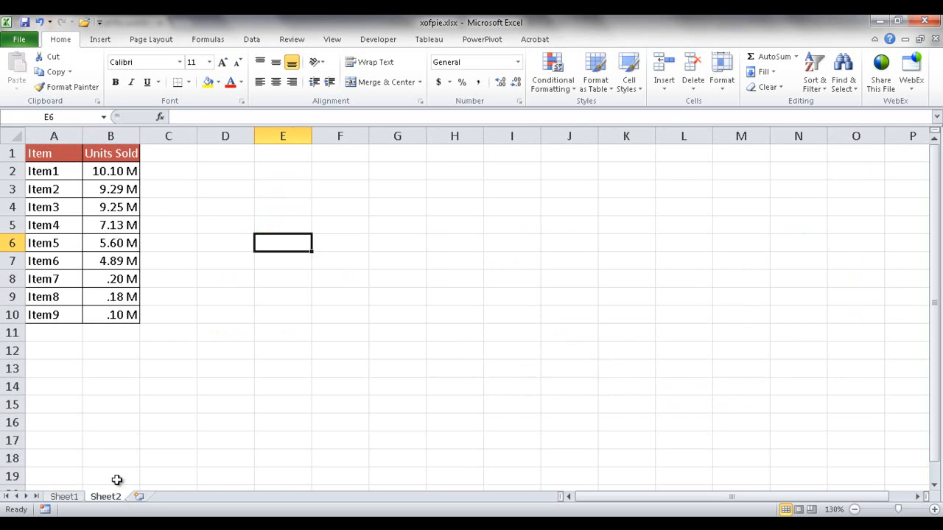
{"action": "mouse_move", "coordinate": [118, 295]}
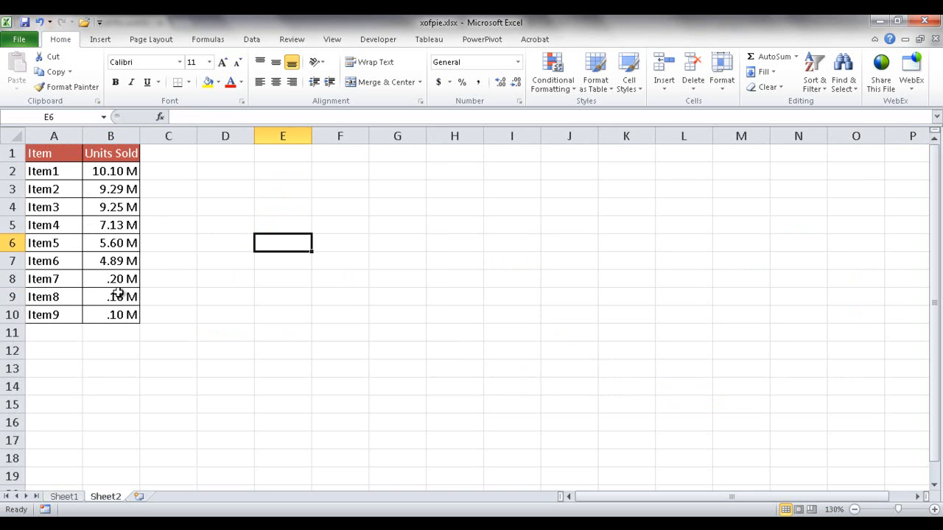
{"action": "left_click", "coordinate": [111, 242]}
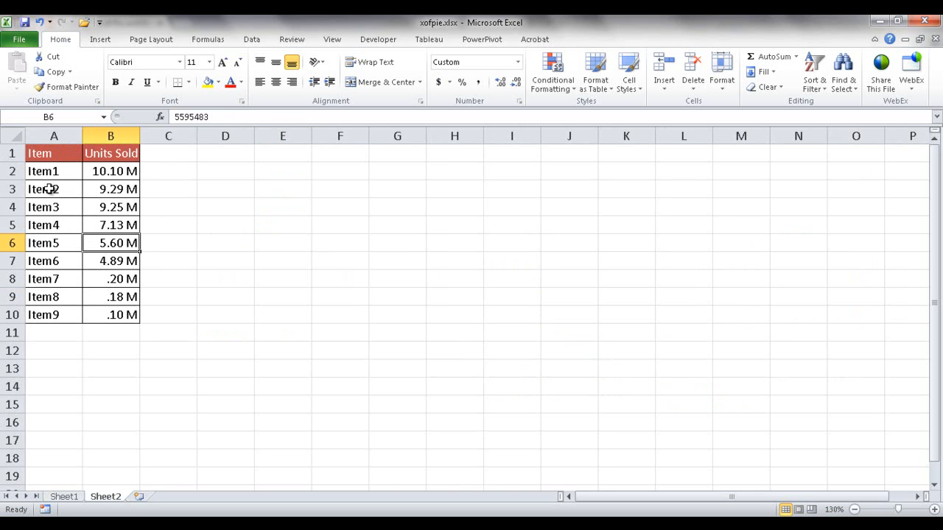
{"action": "mouse_move", "coordinate": [120, 103]}
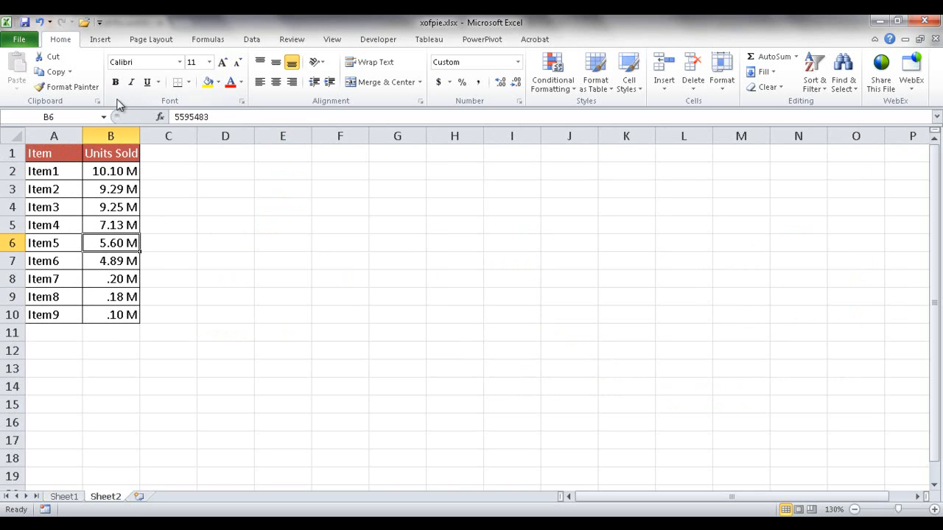
{"action": "mouse_move", "coordinate": [125, 209]}
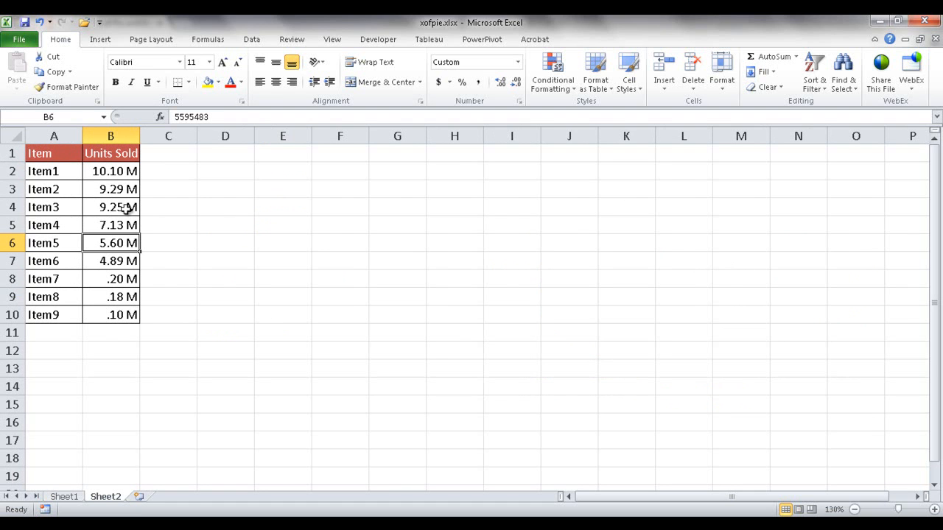
{"action": "mouse_move", "coordinate": [77, 307]}
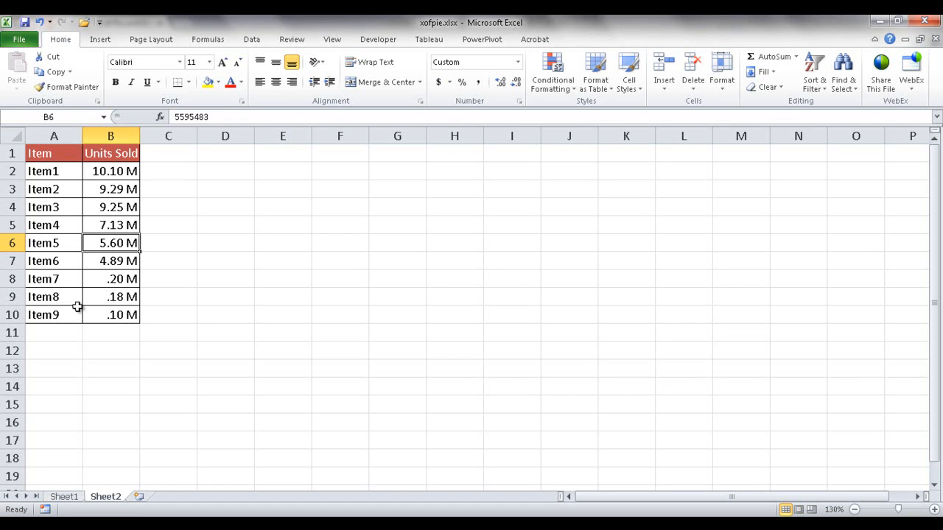
{"action": "mouse_move", "coordinate": [99, 39]}
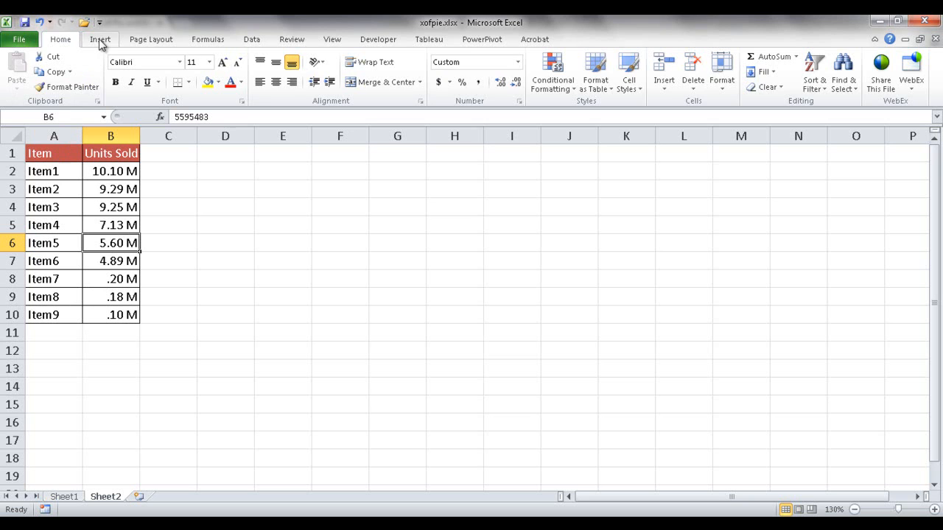
{"action": "left_click", "coordinate": [100, 39]}
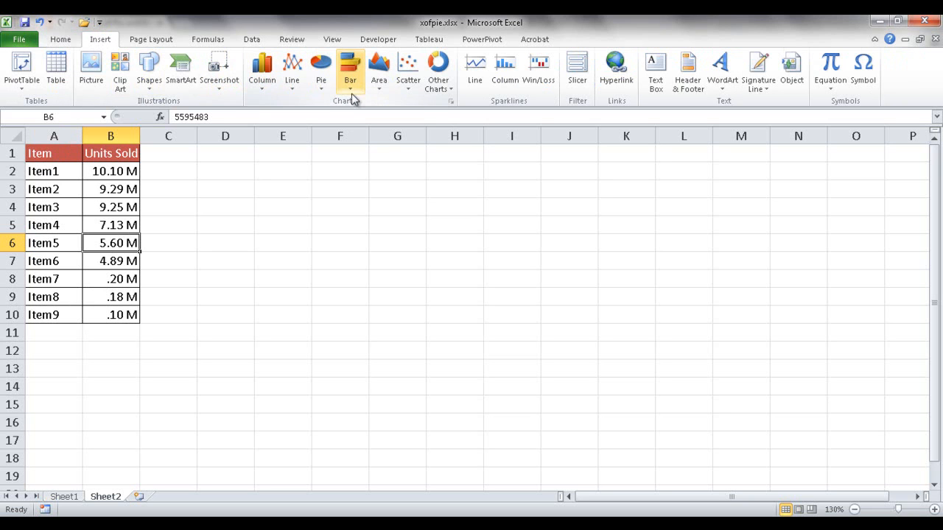
{"action": "left_click", "coordinate": [321, 70]}
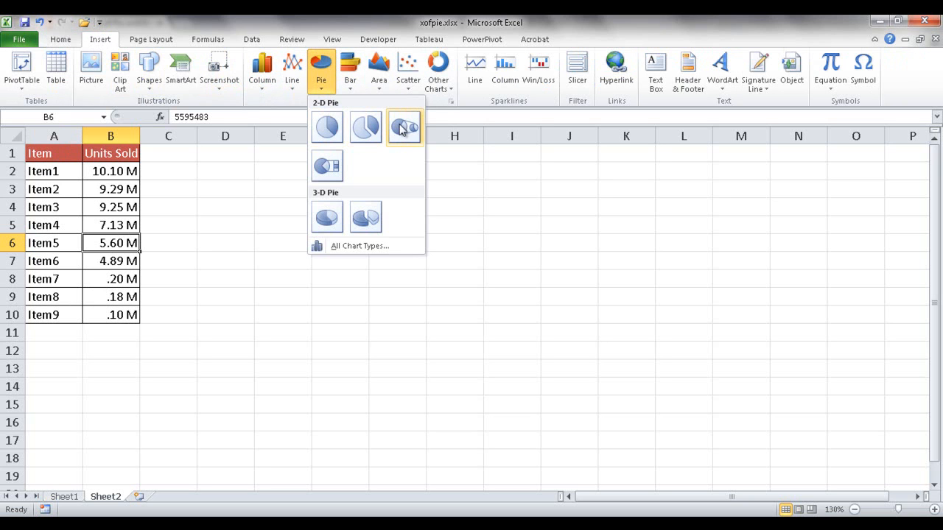
{"action": "mouse_move", "coordinate": [404, 127]}
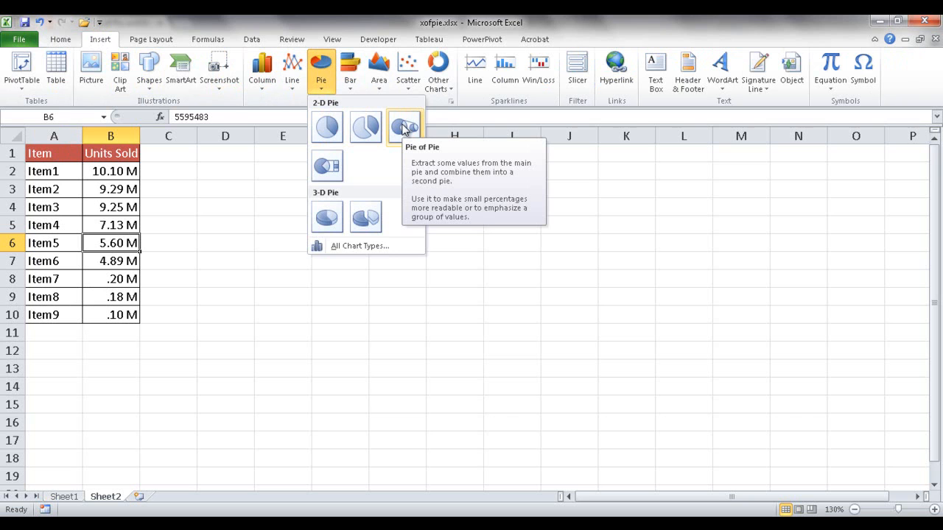
{"action": "left_click", "coordinate": [403, 126]}
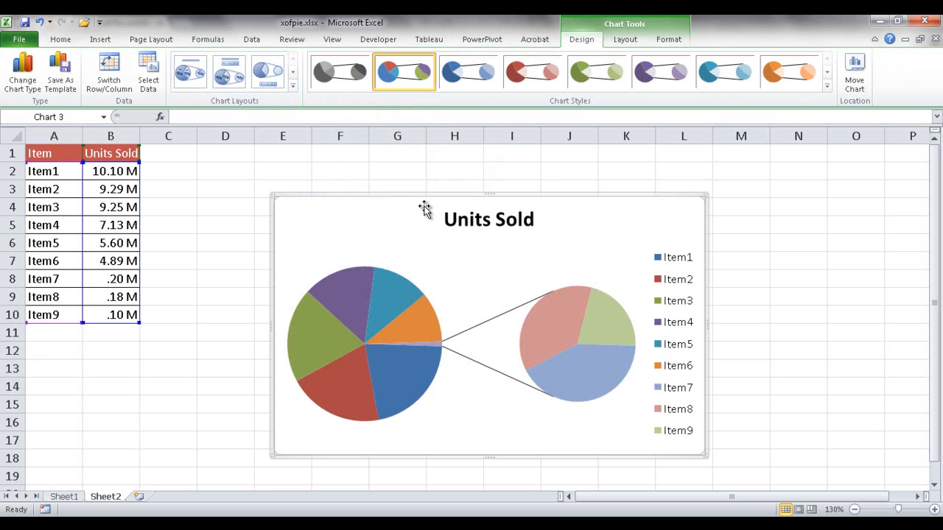
{"action": "mouse_move", "coordinate": [387, 198]}
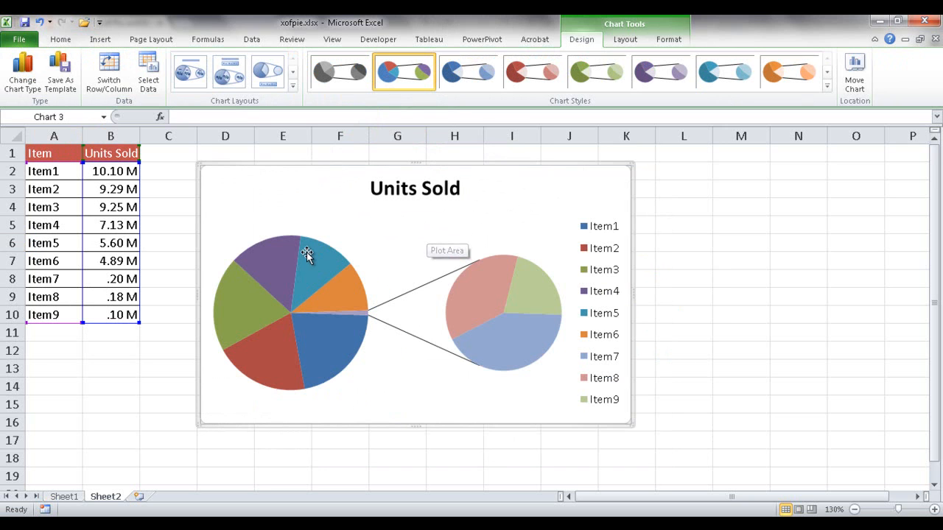
{"action": "mouse_move", "coordinate": [350, 267]}
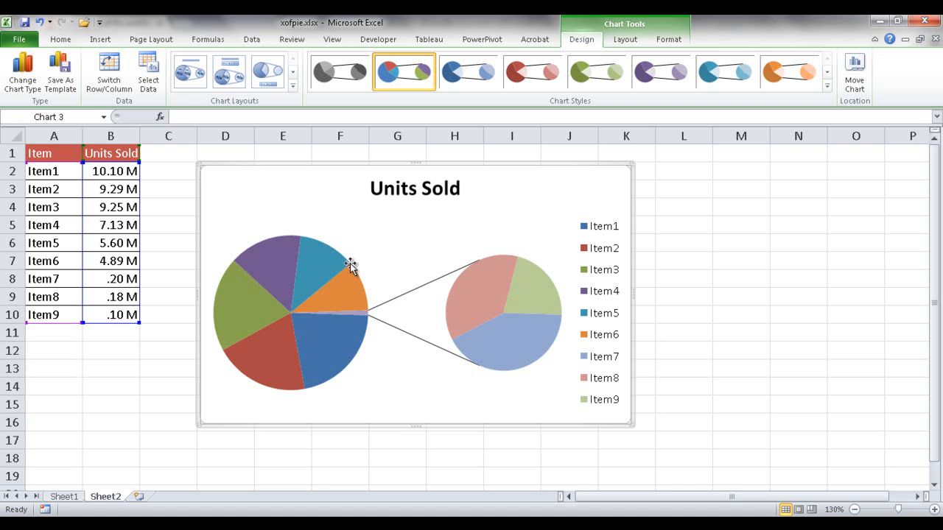
{"action": "mouse_move", "coordinate": [456, 318]}
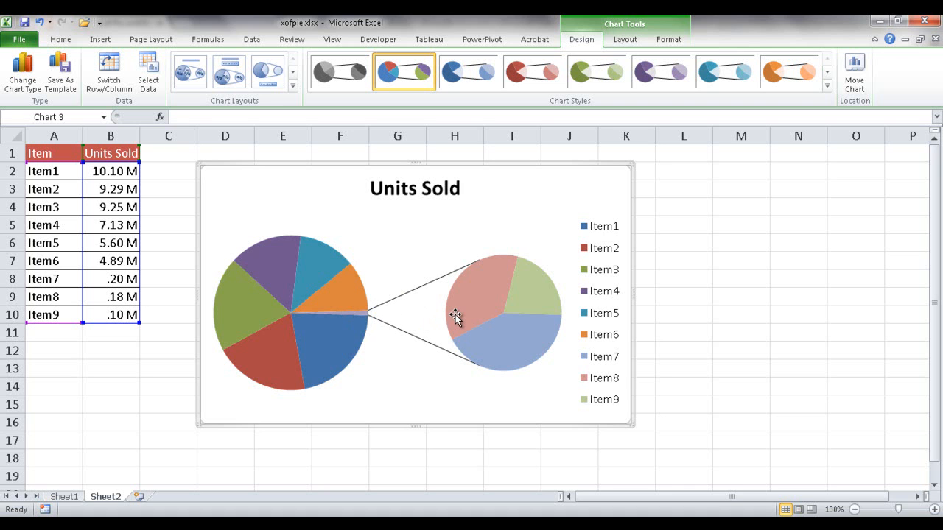
{"action": "mouse_move", "coordinate": [409, 325]}
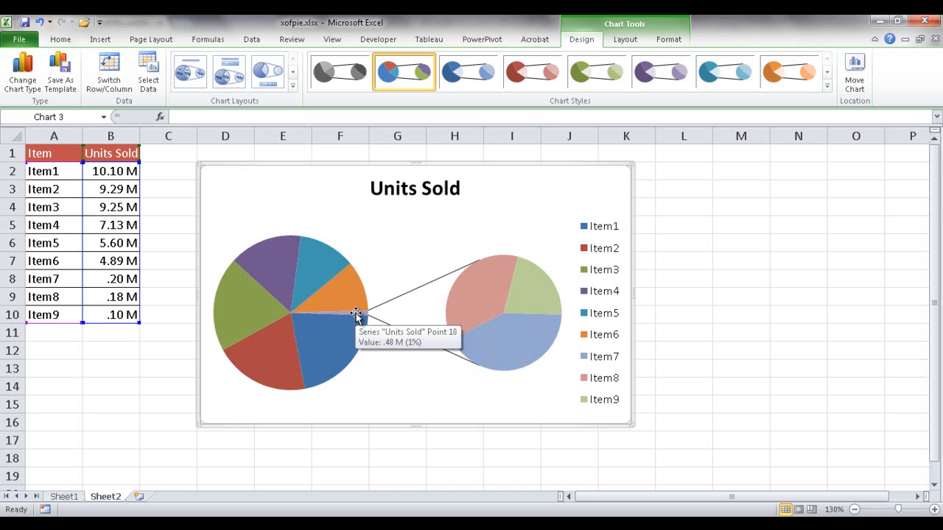
{"action": "mouse_move", "coordinate": [396, 306]}
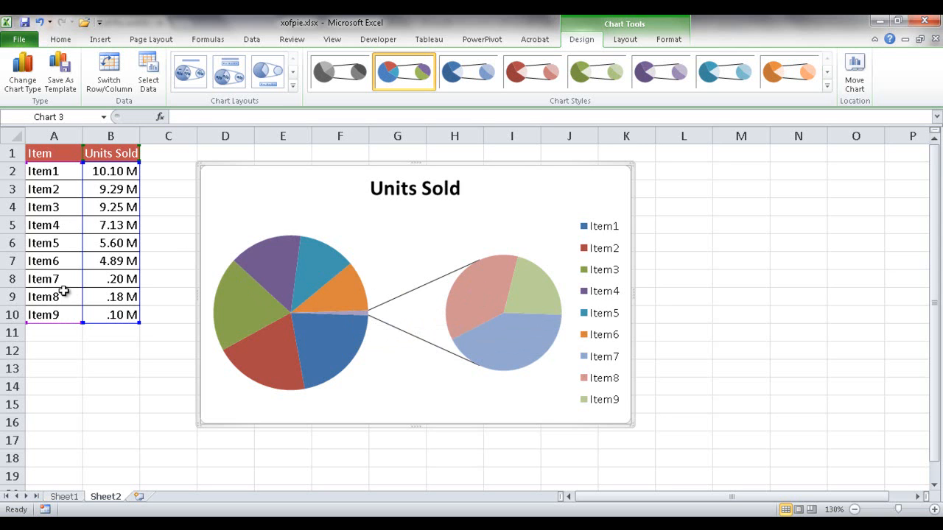
{"action": "mouse_move", "coordinate": [65, 224]}
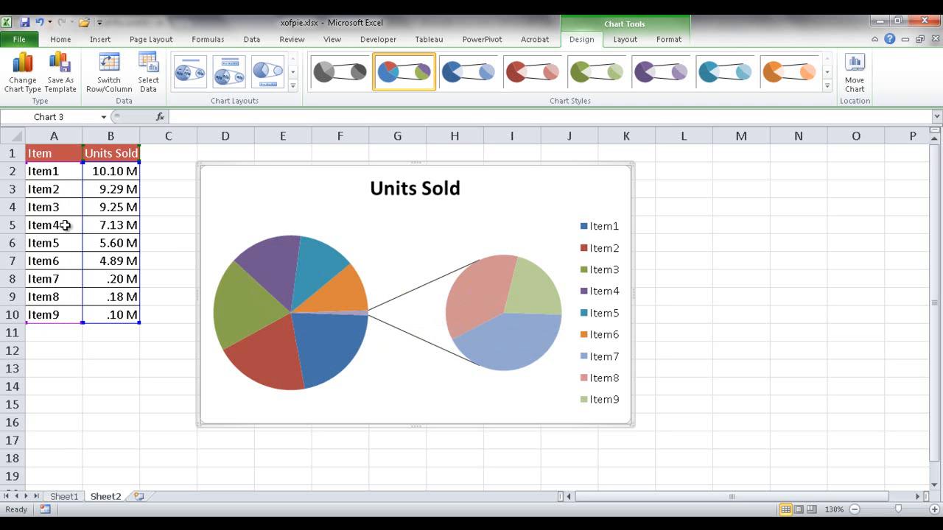
{"action": "left_click_drag", "start_coordinate": [53, 279], "coordinate": [122, 297]}
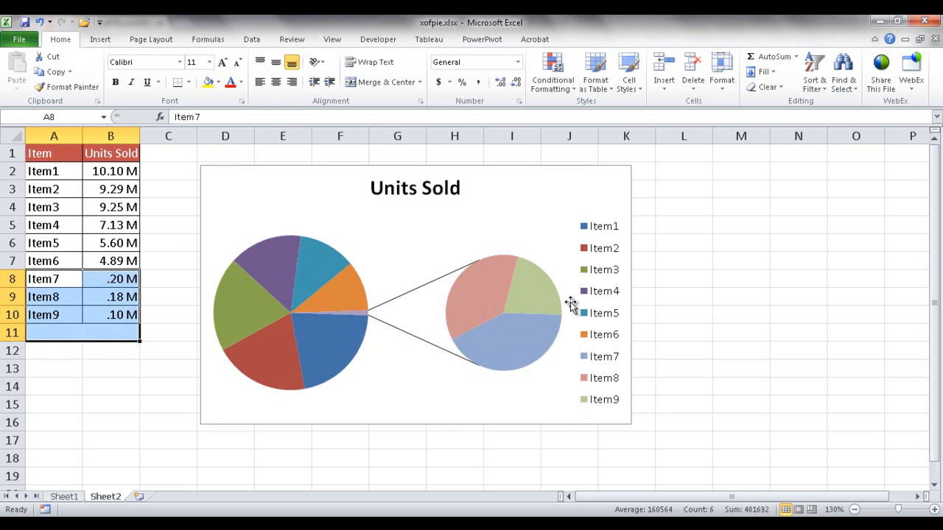
{"action": "mouse_move", "coordinate": [475, 284]}
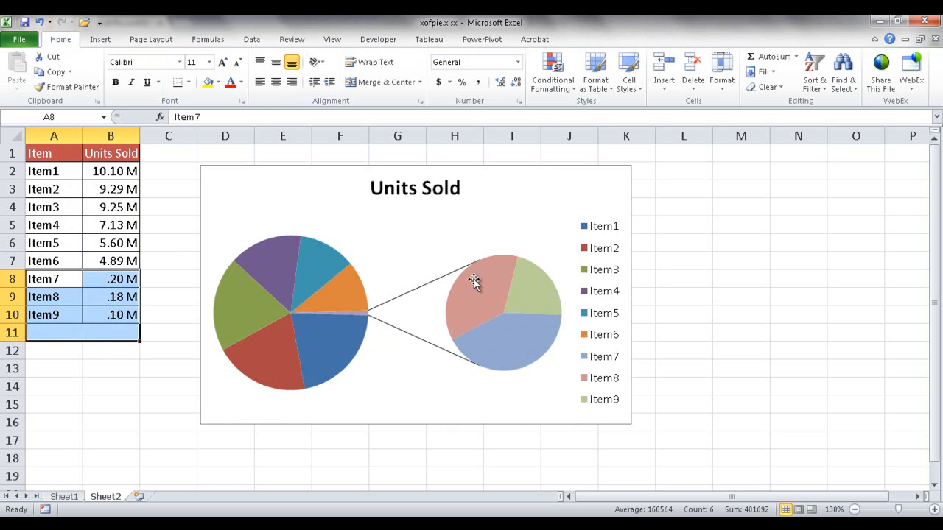
{"action": "left_click", "coordinate": [472, 280]}
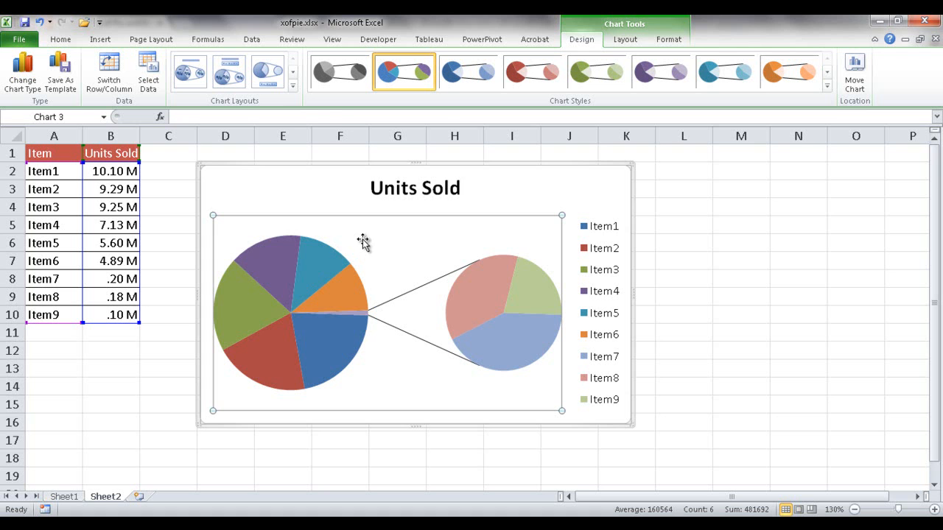
Step: In Format Data Series, make the second plot contain the last 5 values
{"action": "left_click", "coordinate": [501, 294]}
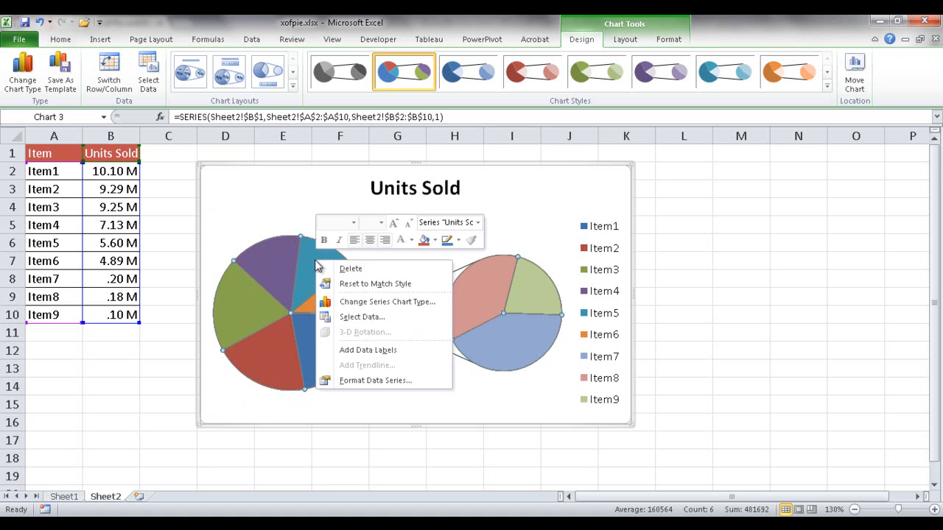
{"action": "mouse_move", "coordinate": [383, 381]}
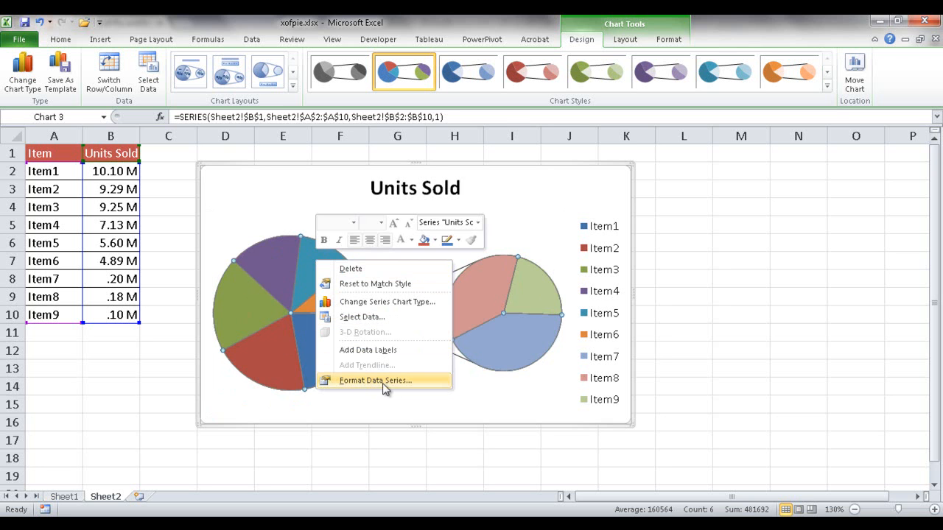
{"action": "left_click", "coordinate": [376, 380]}
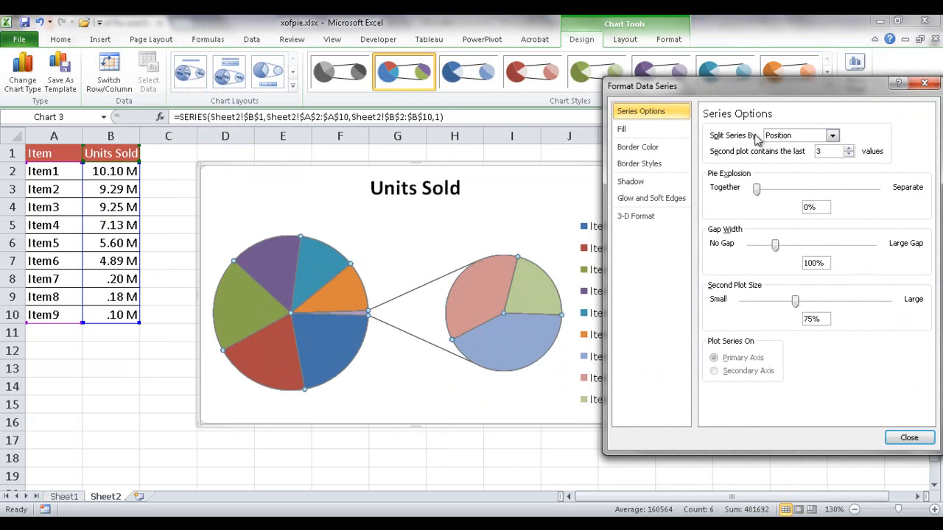
{"action": "mouse_move", "coordinate": [359, 311]}
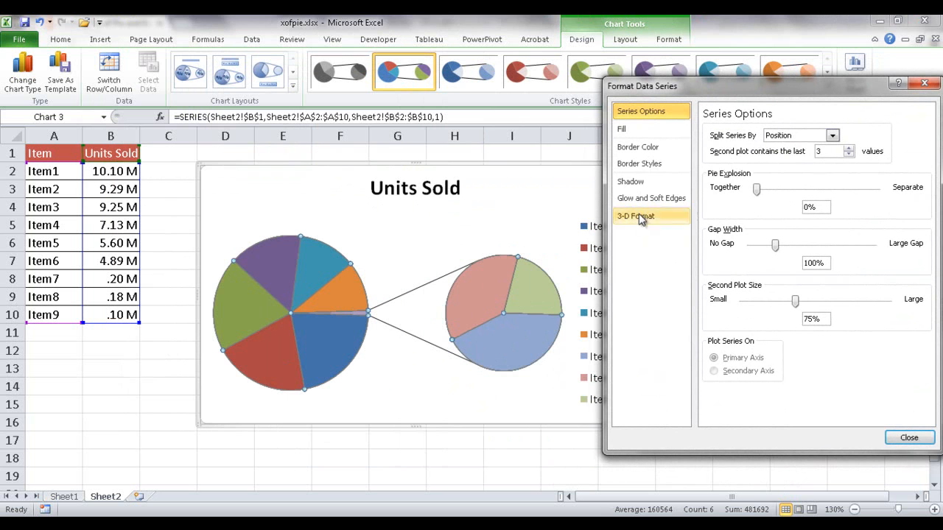
{"action": "mouse_move", "coordinate": [367, 317]}
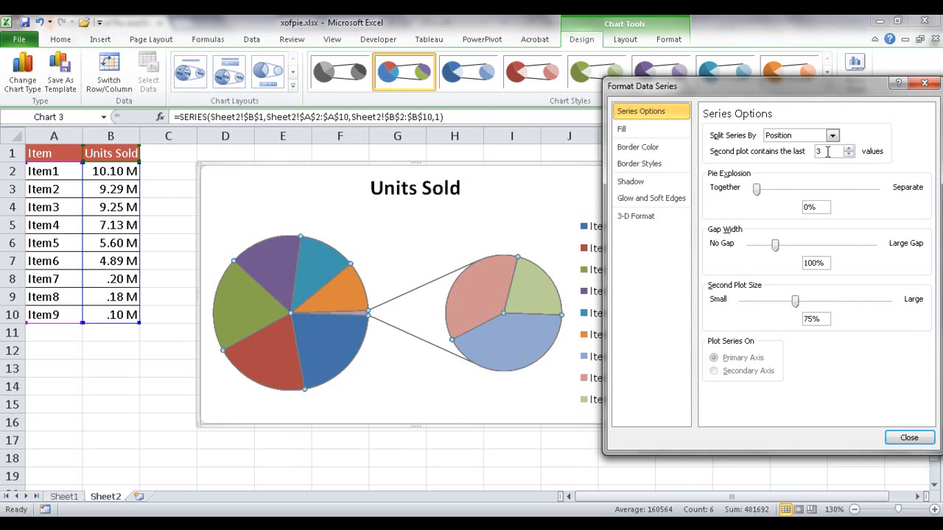
{"action": "mouse_move", "coordinate": [103, 279]}
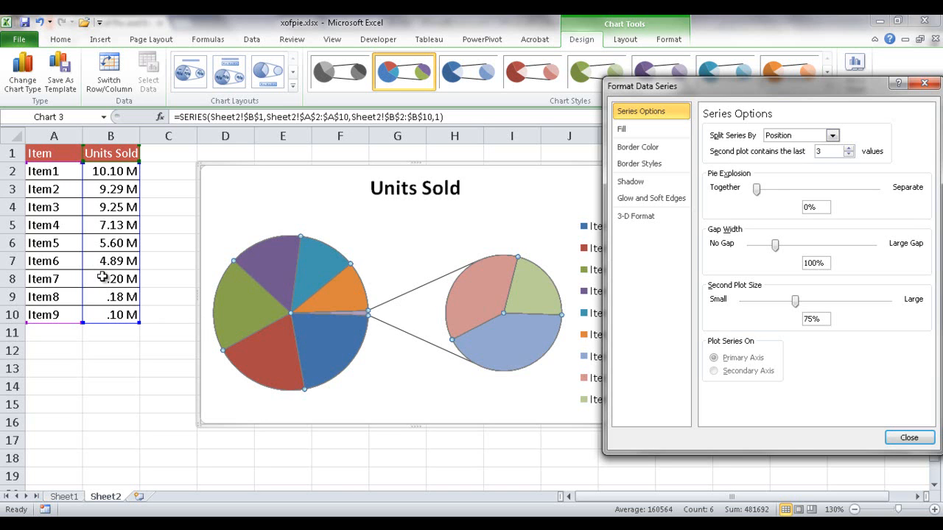
{"action": "mouse_move", "coordinate": [125, 282]}
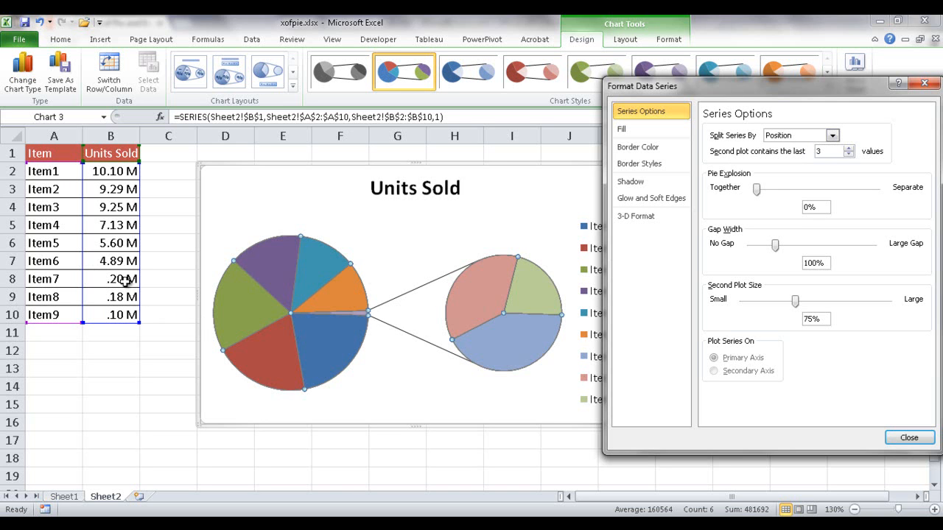
{"action": "mouse_move", "coordinate": [537, 298]}
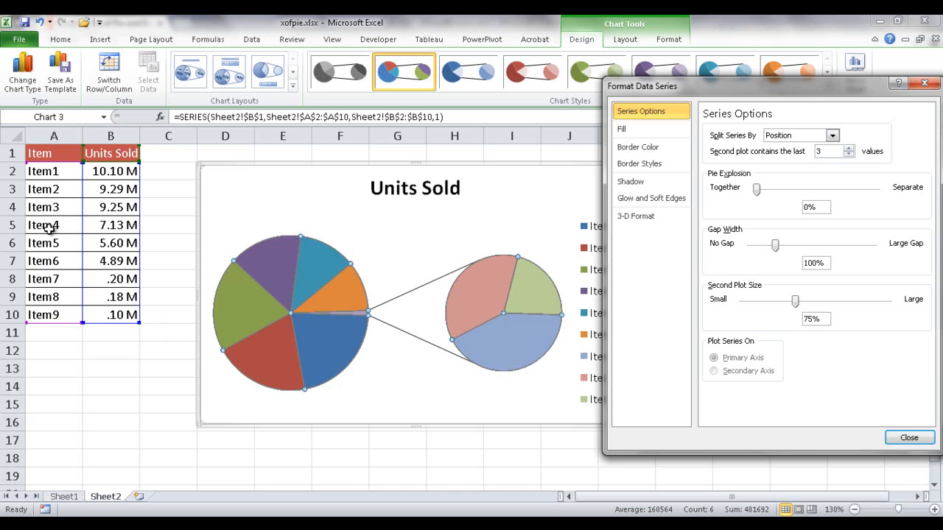
{"action": "mouse_move", "coordinate": [359, 224]}
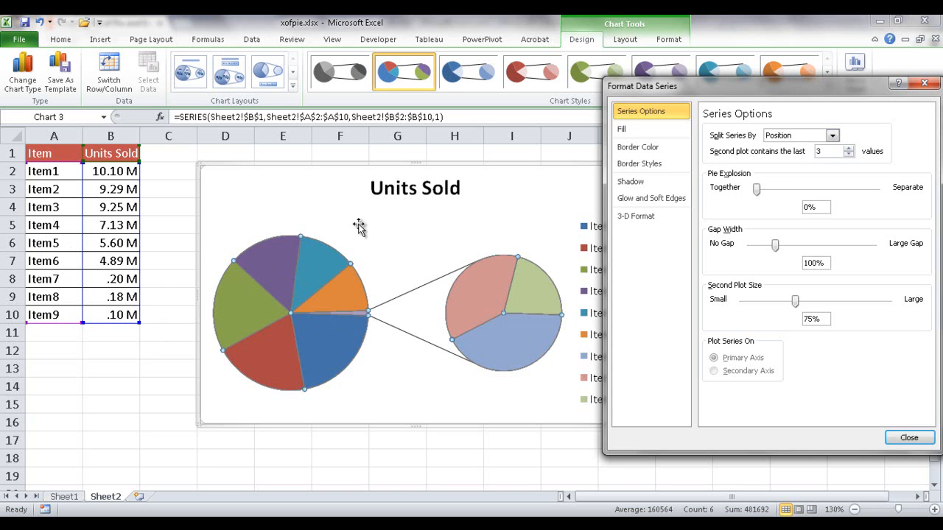
{"action": "left_click", "coordinate": [849, 148]}
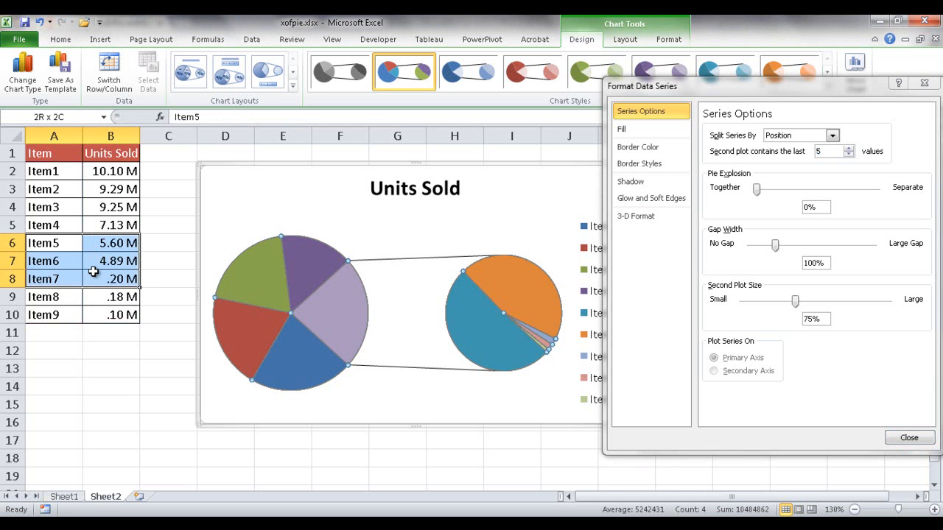
Step: Split the series by Value at 6000, then switch the split to Percentage value
{"action": "left_click", "coordinate": [523, 321]}
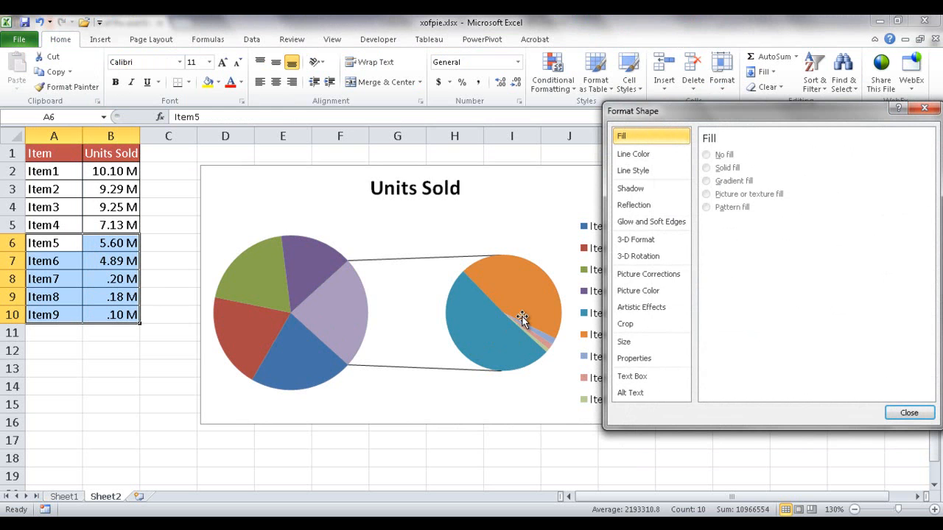
{"action": "left_click", "coordinate": [335, 305]}
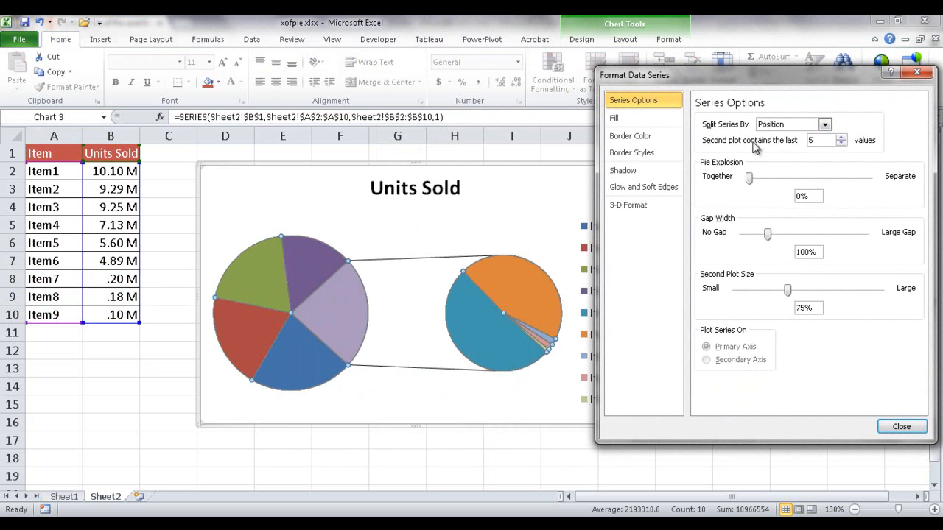
{"action": "left_click", "coordinate": [824, 124]}
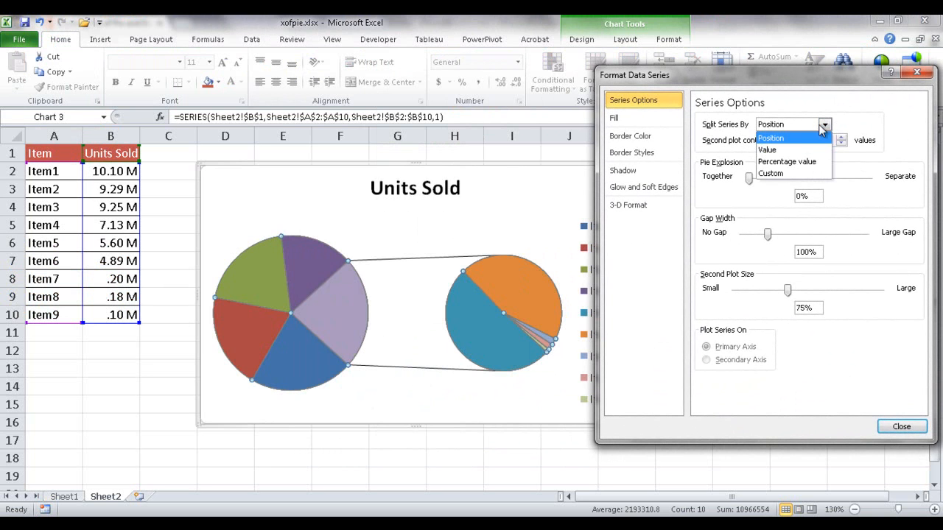
{"action": "left_click", "coordinate": [767, 150]}
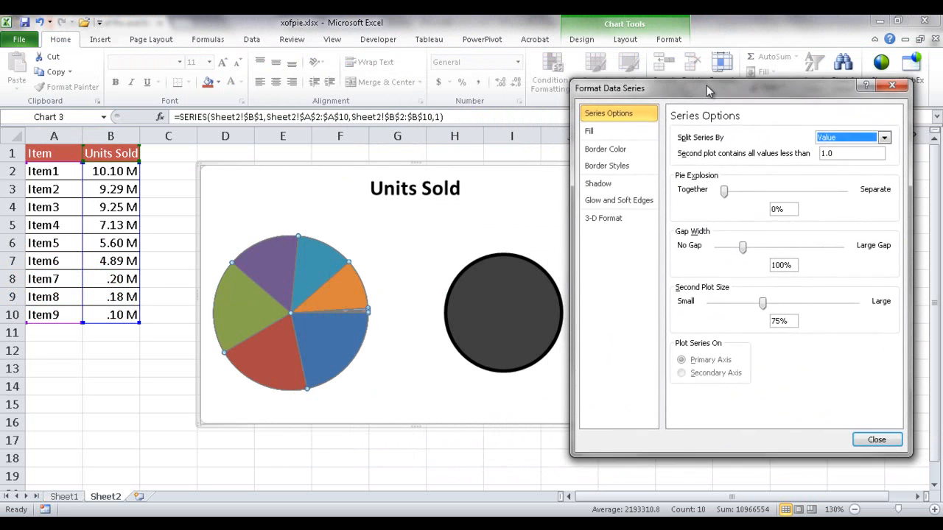
{"action": "left_click_drag", "start_coordinate": [708, 88], "coordinate": [707, 81]}
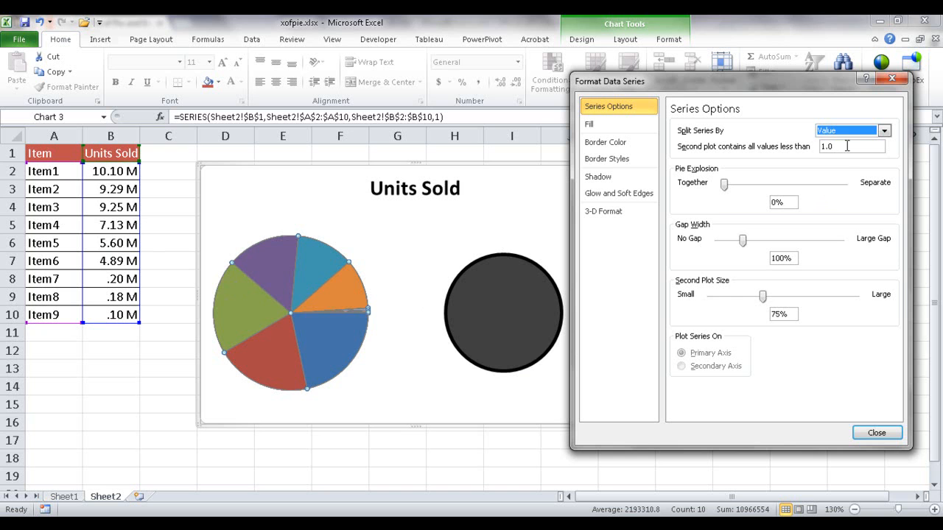
{"action": "type", "text": "6000000"}
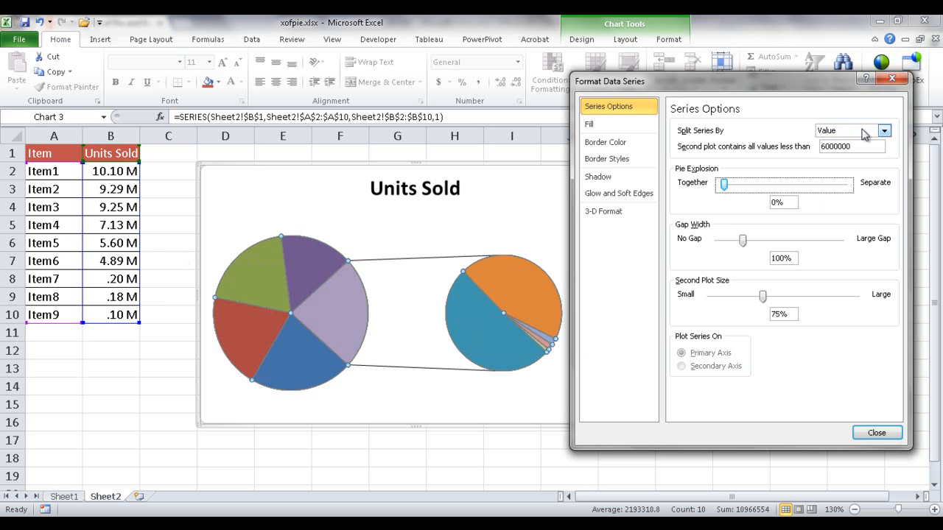
{"action": "left_click", "coordinate": [883, 130]}
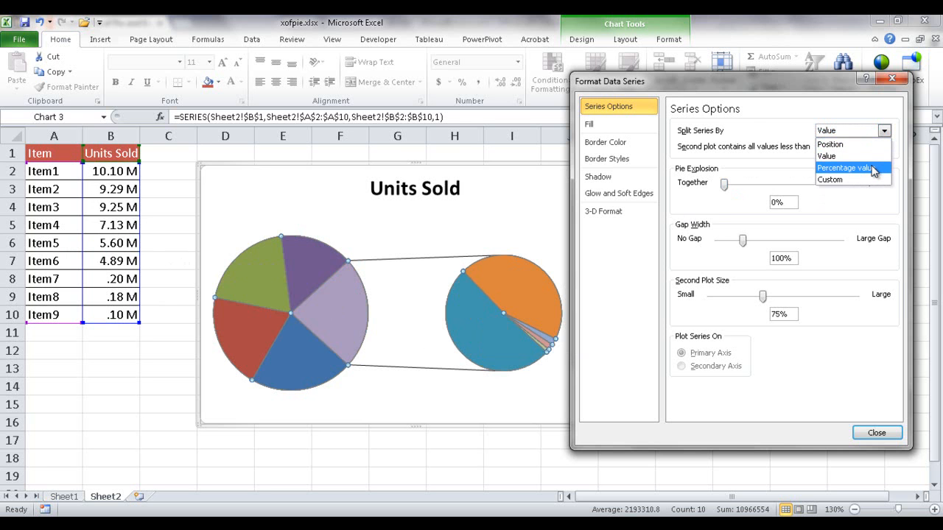
{"action": "left_click", "coordinate": [845, 168]}
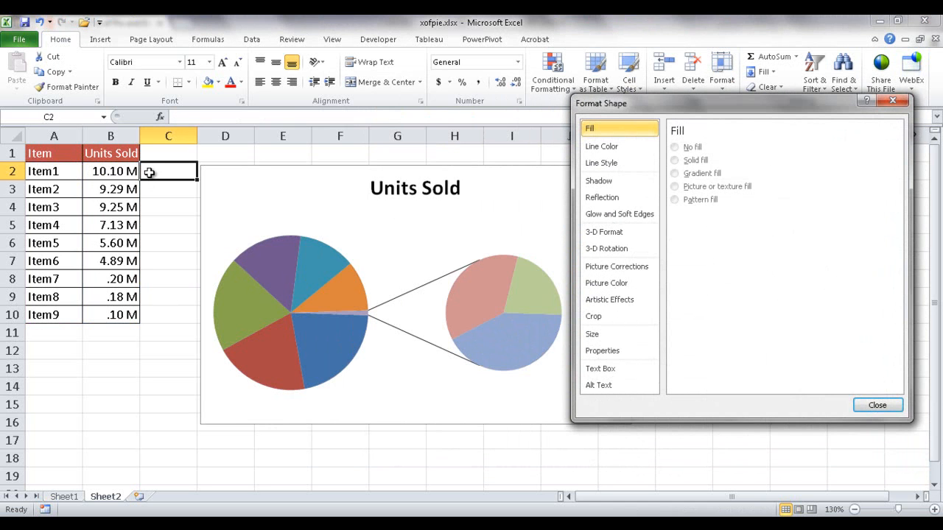
Step: Total the Units Sold in B11 with =SUM(B2:B10)
{"action": "left_click", "coordinate": [111, 333]}
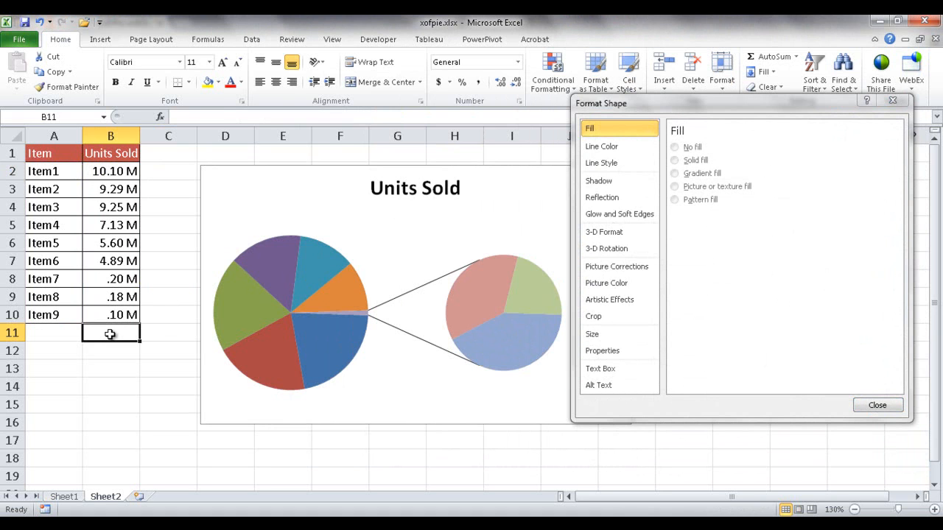
{"action": "type", "text": "=SUM(B2:B10)"}
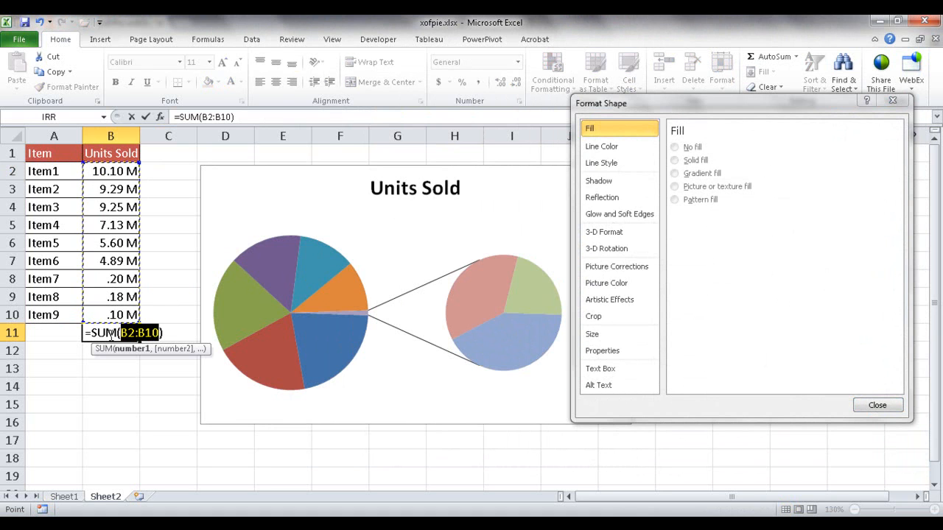
{"action": "key", "text": "Return"}
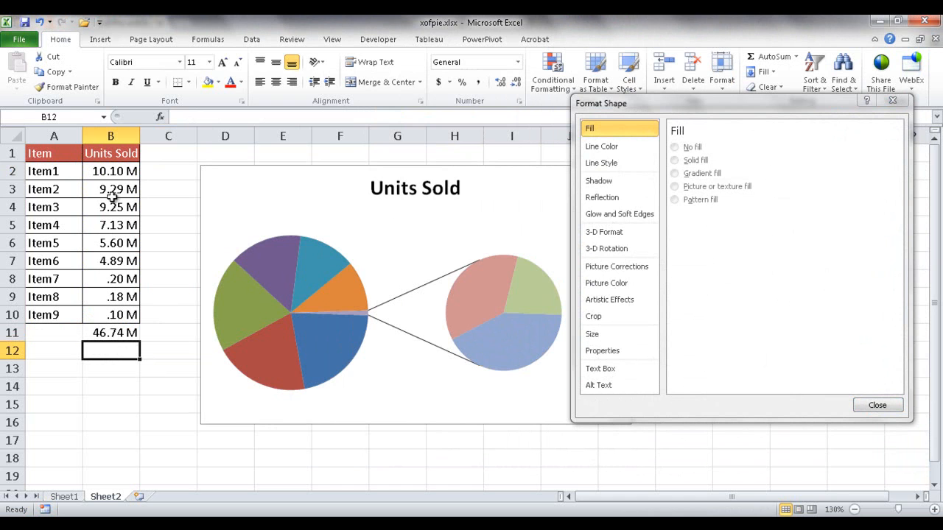
Step: Fill C2:C10 with each item's units divided by the absolute $B$11 total
{"action": "left_click", "coordinate": [168, 171]}
{"action": "type", "text": "=B2"}
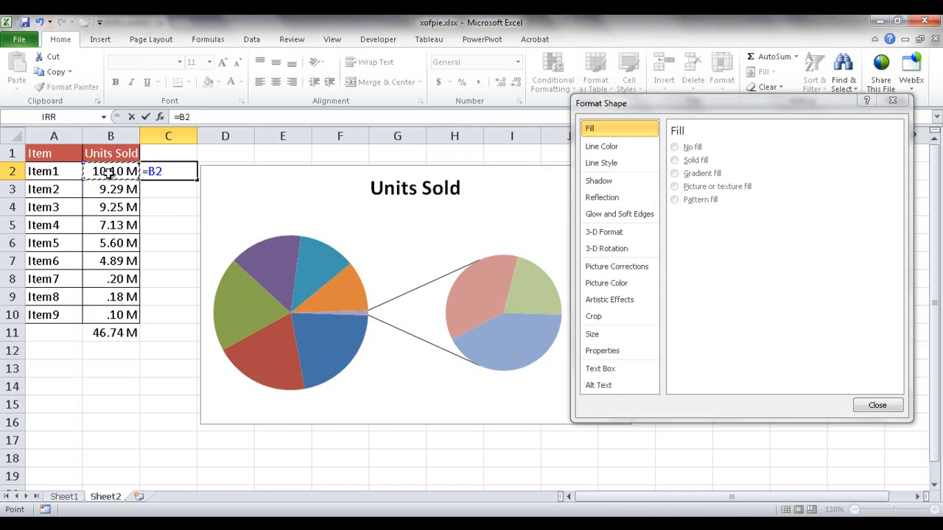
{"action": "left_click", "coordinate": [110, 332]}
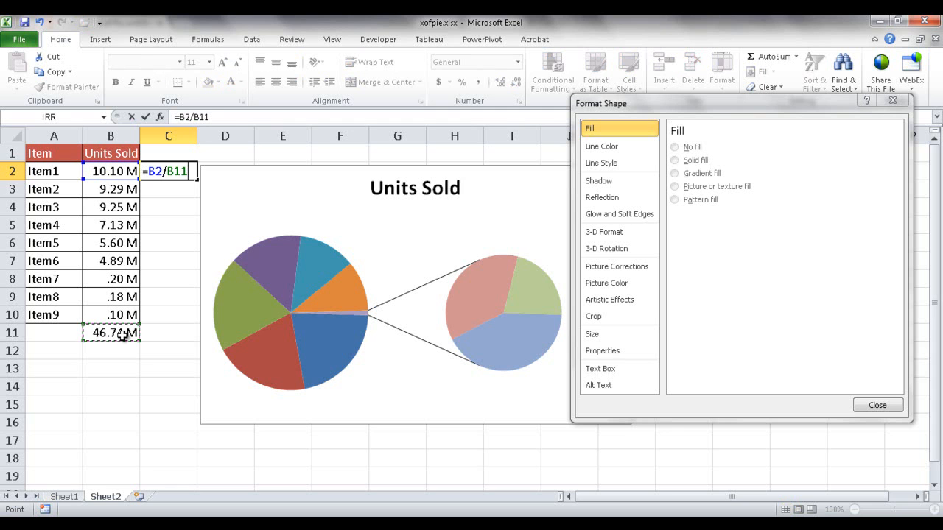
{"action": "key", "text": "f4"}
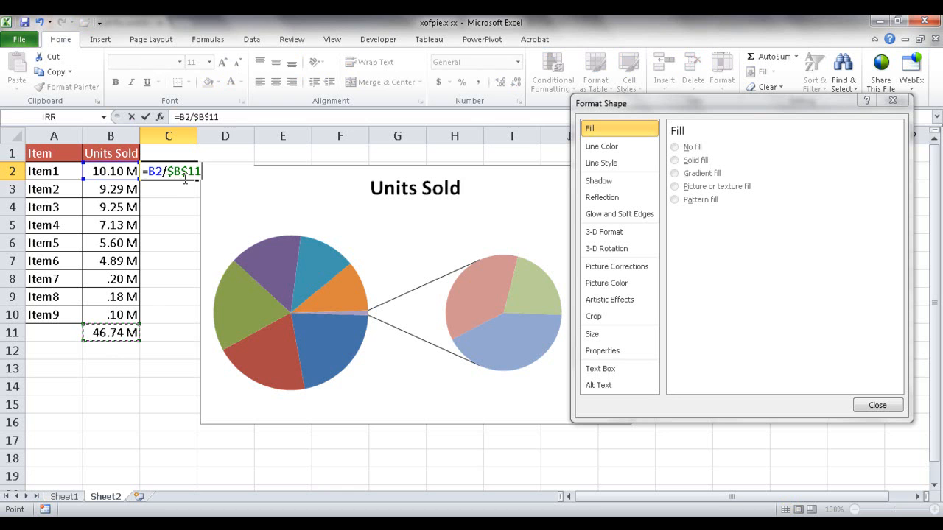
{"action": "key", "text": "Return"}
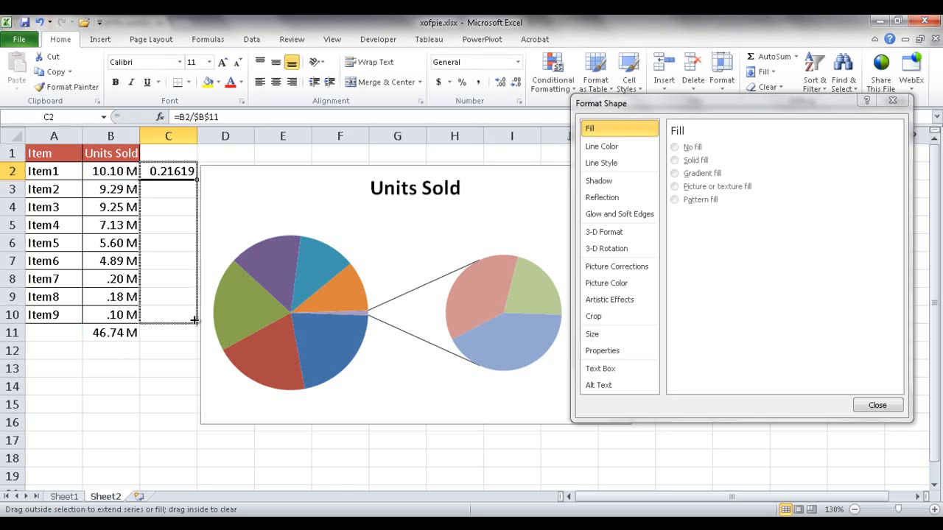
{"action": "left_click_drag", "start_coordinate": [168, 171], "coordinate": [168, 315]}
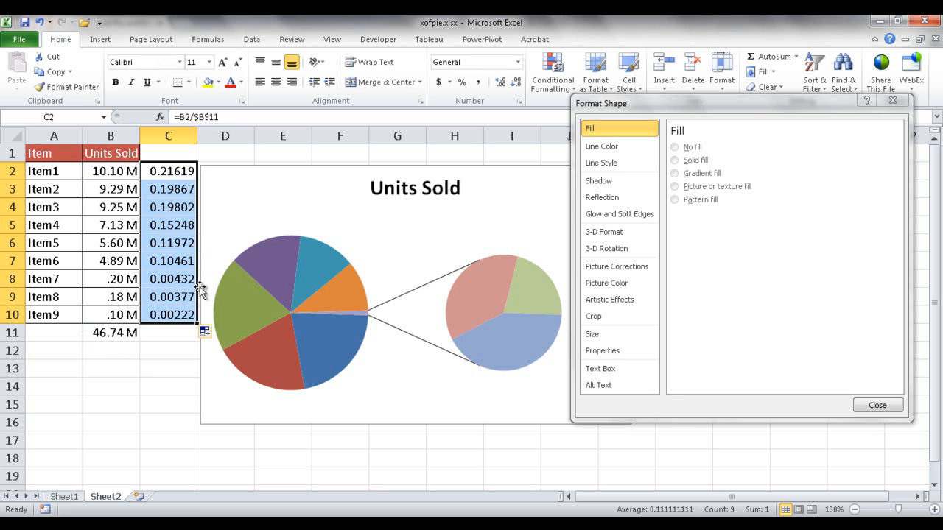
{"action": "mouse_move", "coordinate": [331, 78]}
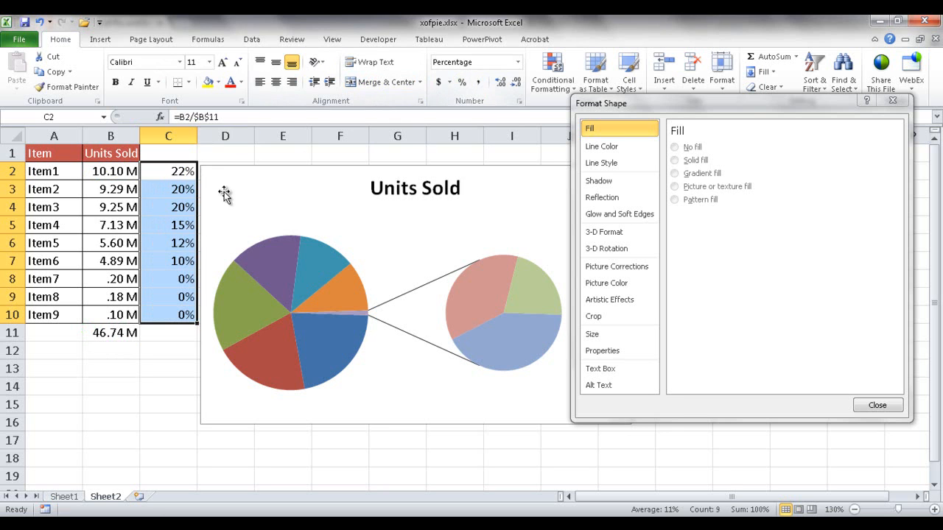
{"action": "mouse_move", "coordinate": [197, 243]}
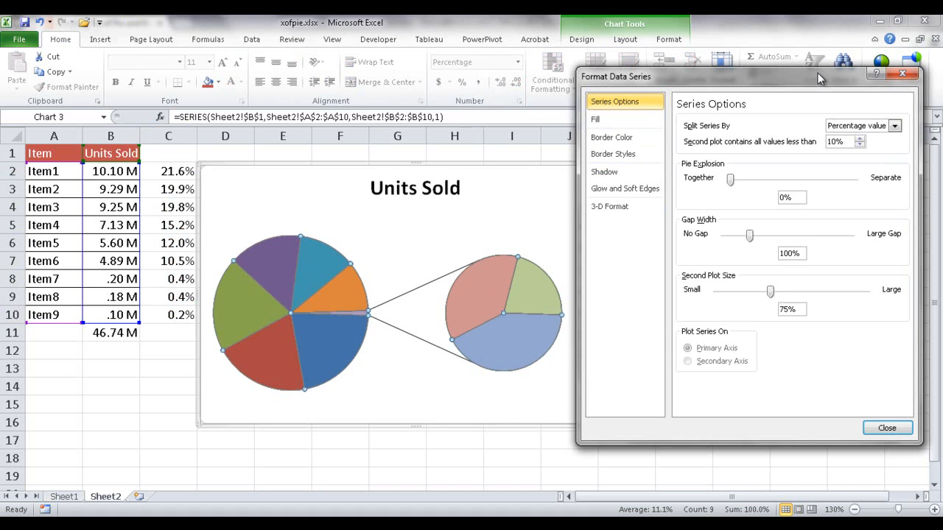
{"action": "mouse_move", "coordinate": [368, 265]}
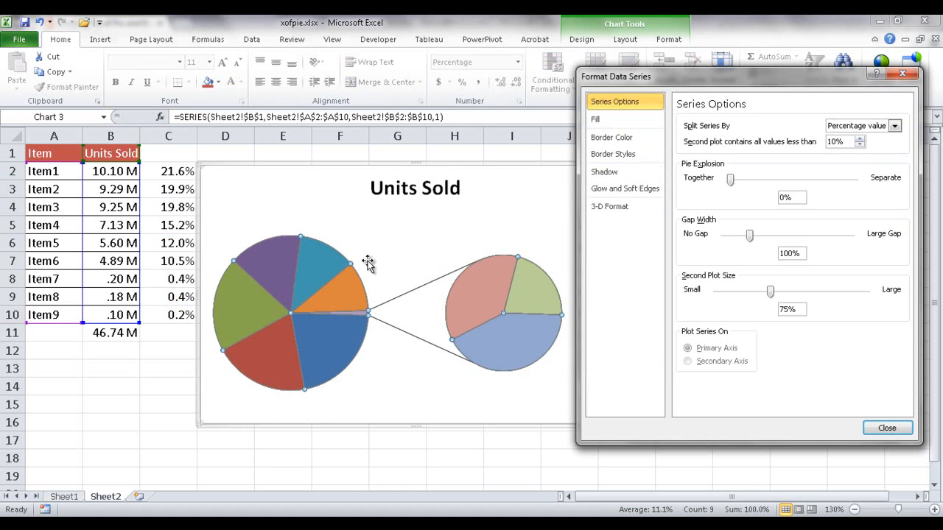
{"action": "mouse_move", "coordinate": [169, 209]}
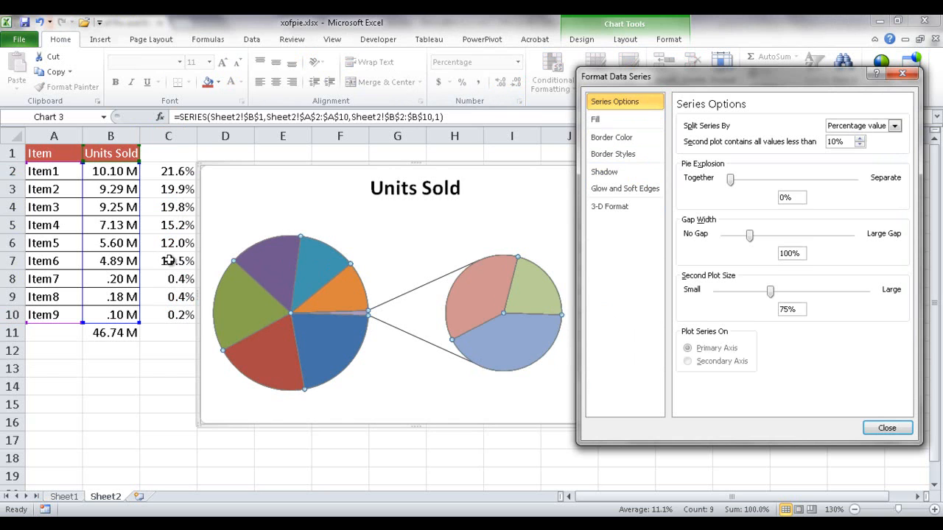
{"action": "mouse_move", "coordinate": [625, 206]}
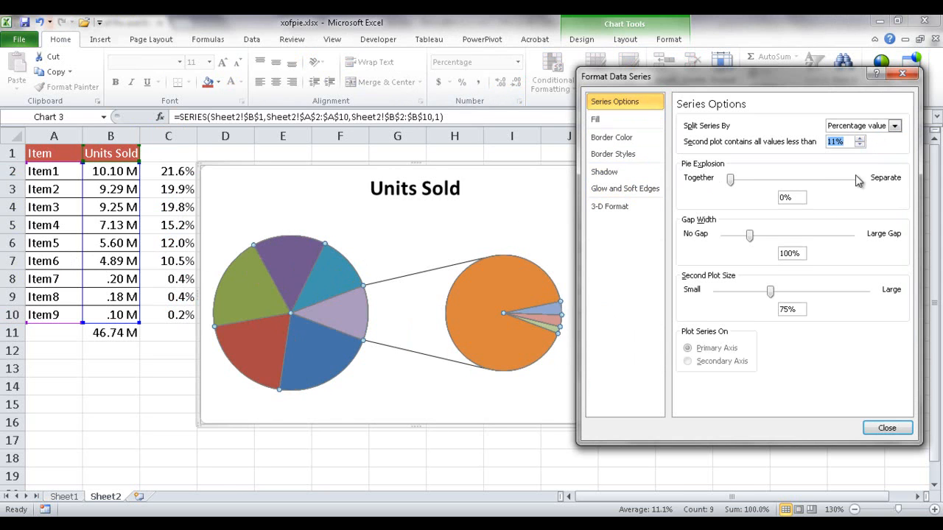
{"action": "mouse_move", "coordinate": [520, 293]}
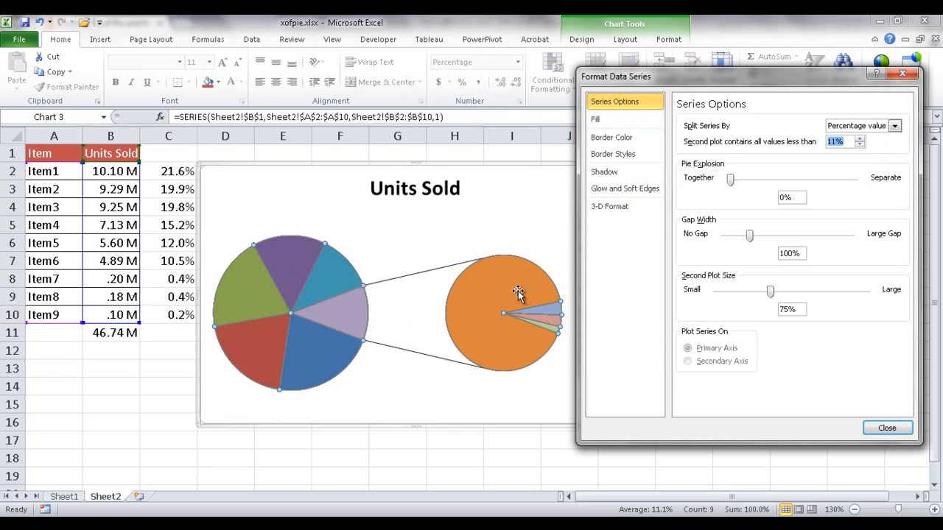
{"action": "mouse_move", "coordinate": [546, 332]}
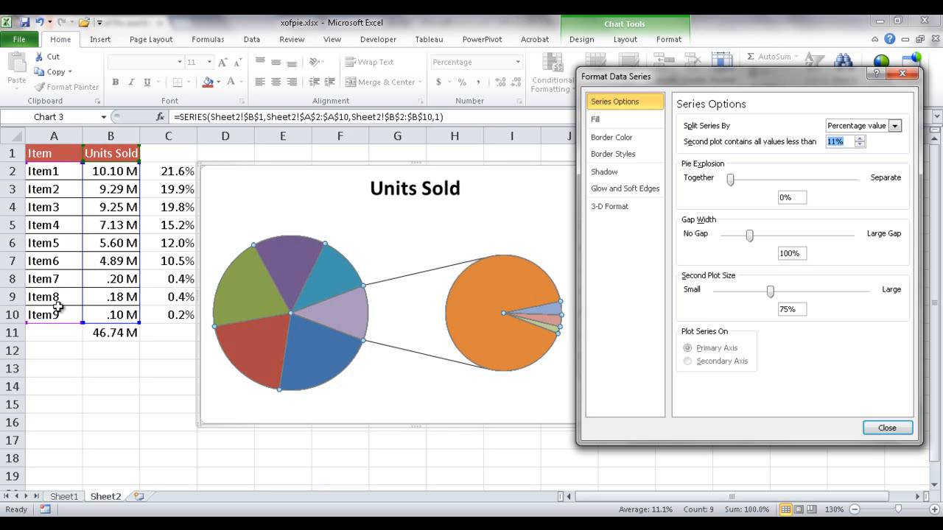
{"action": "mouse_move", "coordinate": [712, 91]}
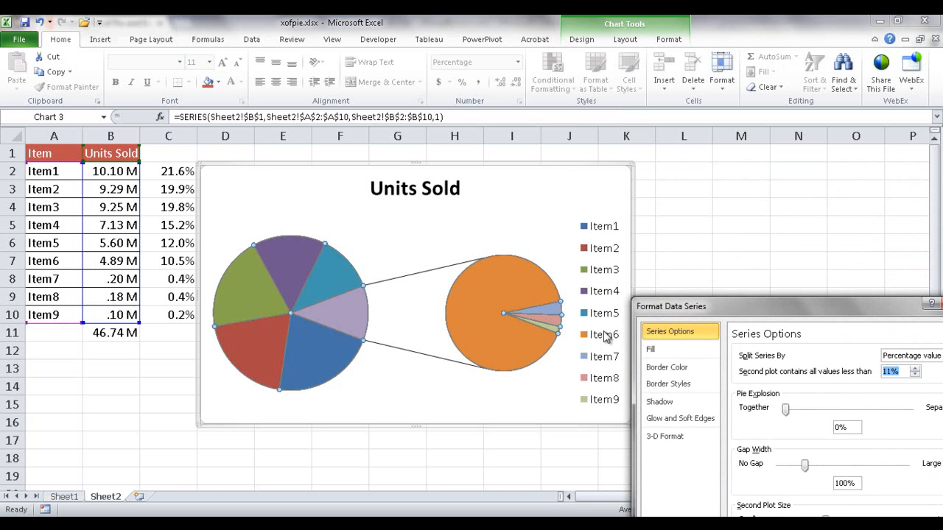
{"action": "mouse_move", "coordinate": [829, 268]}
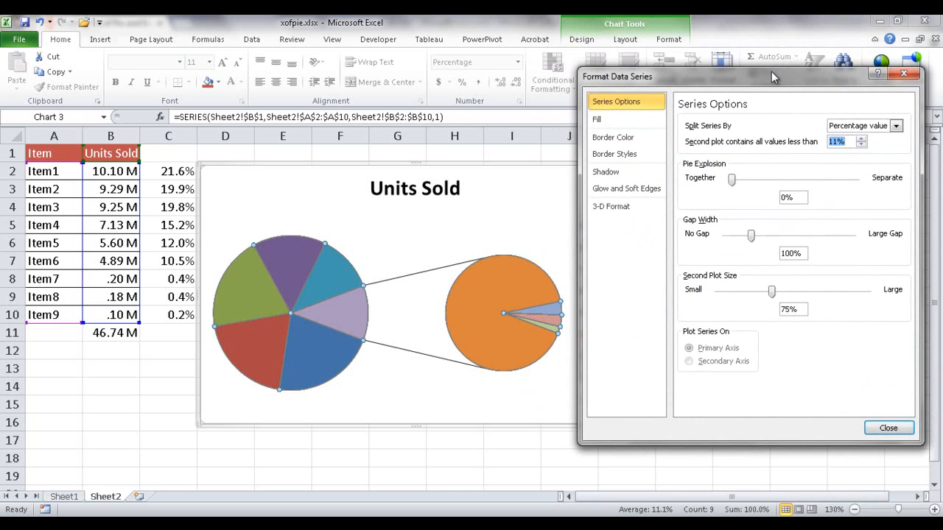
{"action": "mouse_move", "coordinate": [499, 336]}
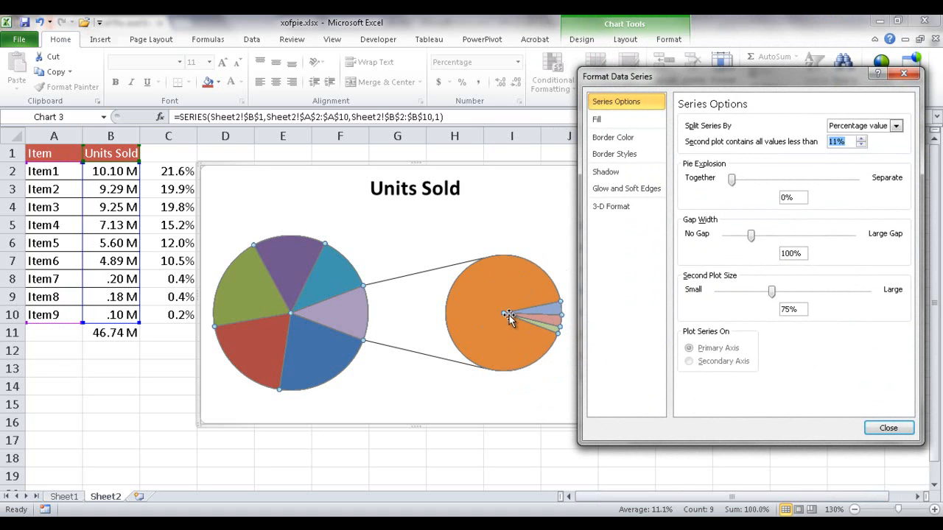
{"action": "mouse_move", "coordinate": [534, 296]}
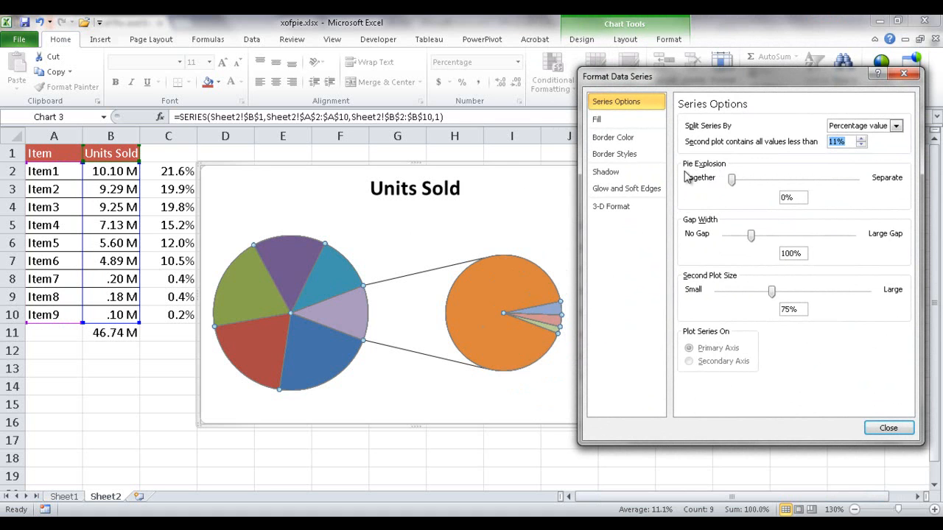
{"action": "mouse_move", "coordinate": [398, 331]}
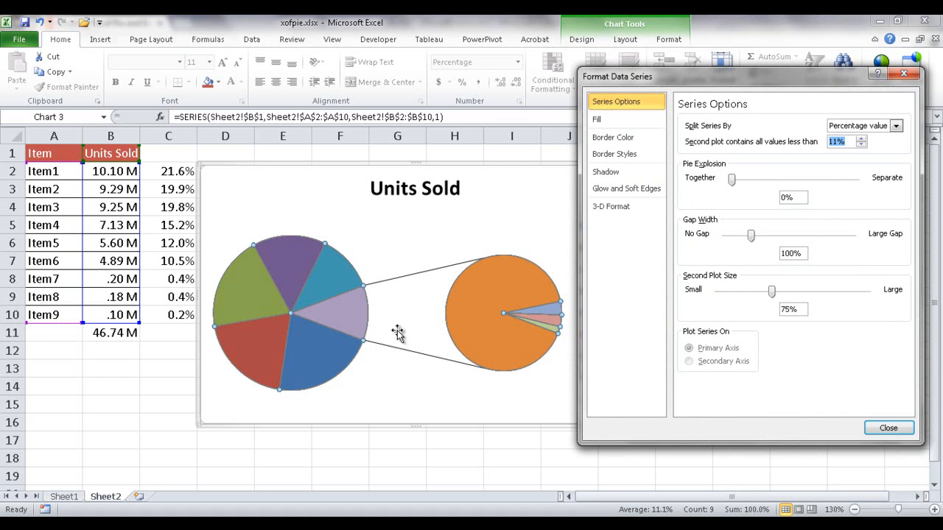
{"action": "mouse_move", "coordinate": [359, 312]}
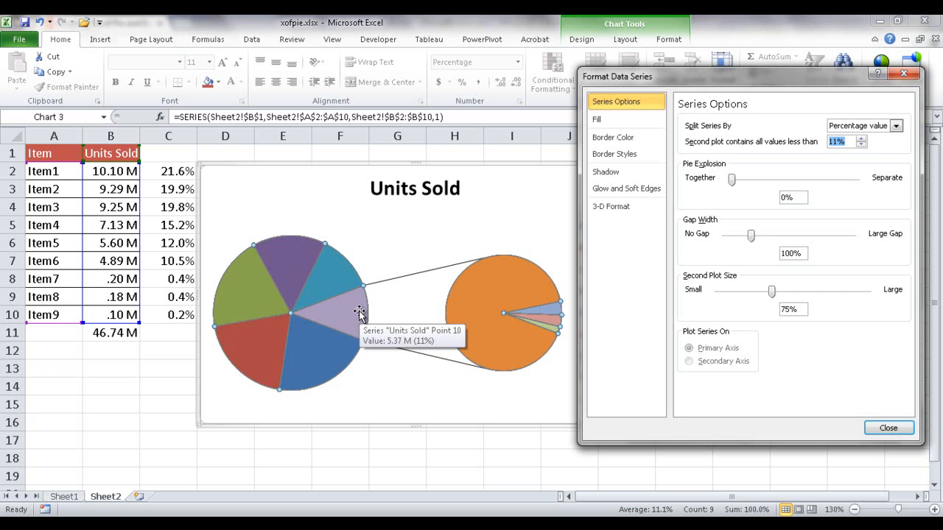
{"action": "mouse_move", "coordinate": [440, 262]}
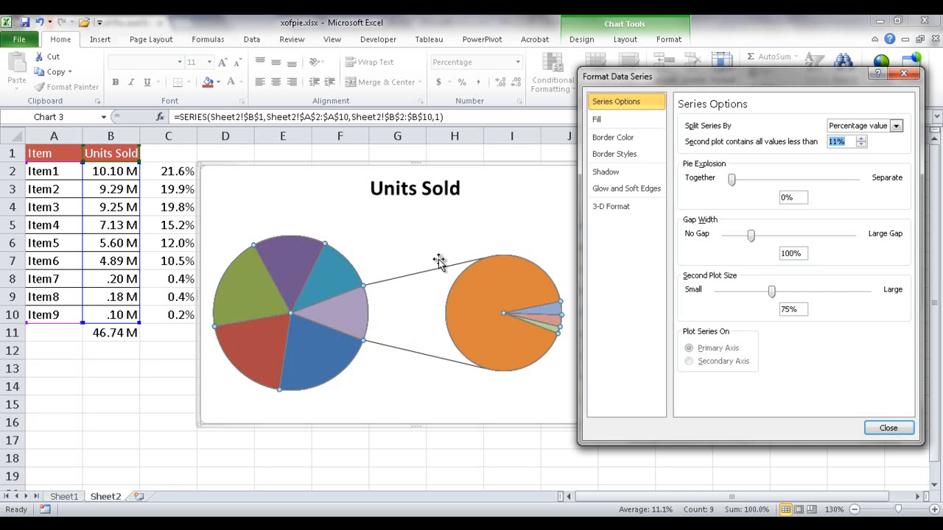
{"action": "left_click_drag", "start_coordinate": [732, 179], "coordinate": [742, 179]}
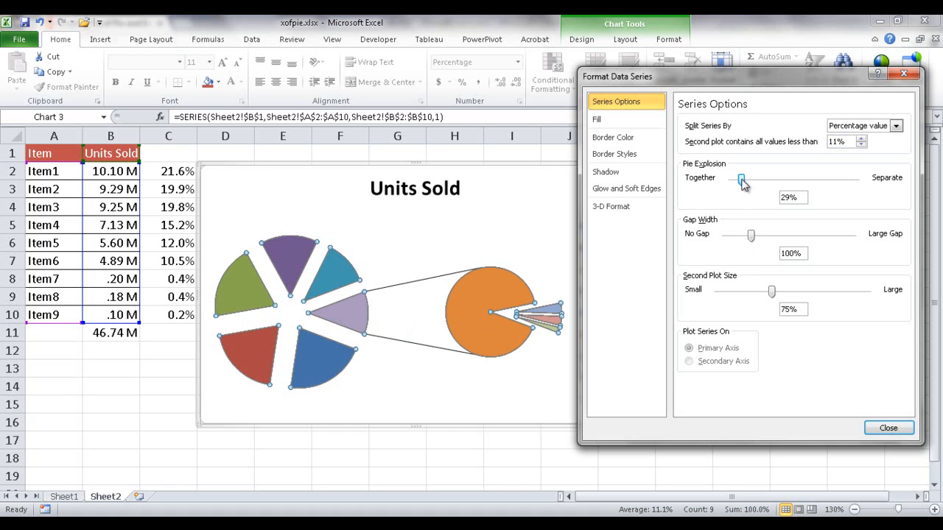
{"action": "left_click_drag", "start_coordinate": [741, 179], "coordinate": [730, 179]}
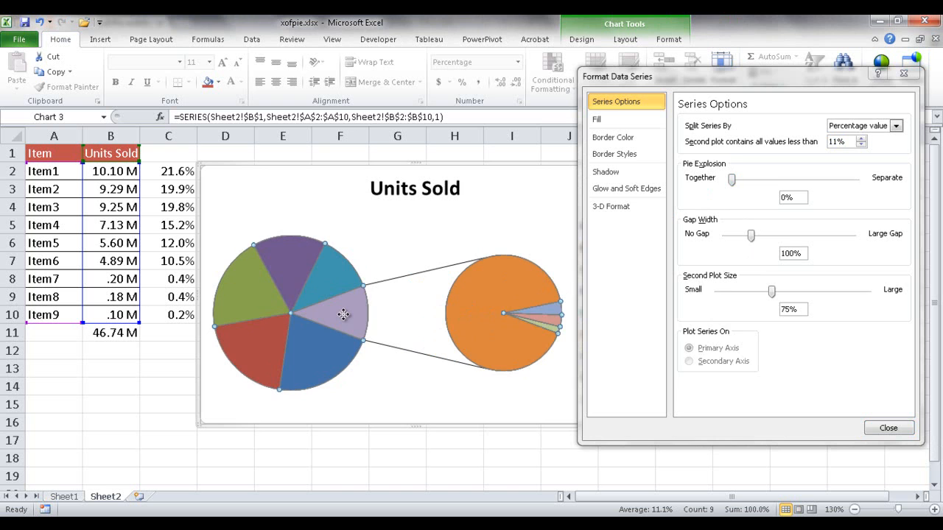
Step: Explode the combined Other slice to 20%, then return its Point Explosion to 0%
{"action": "left_click", "coordinate": [344, 315]}
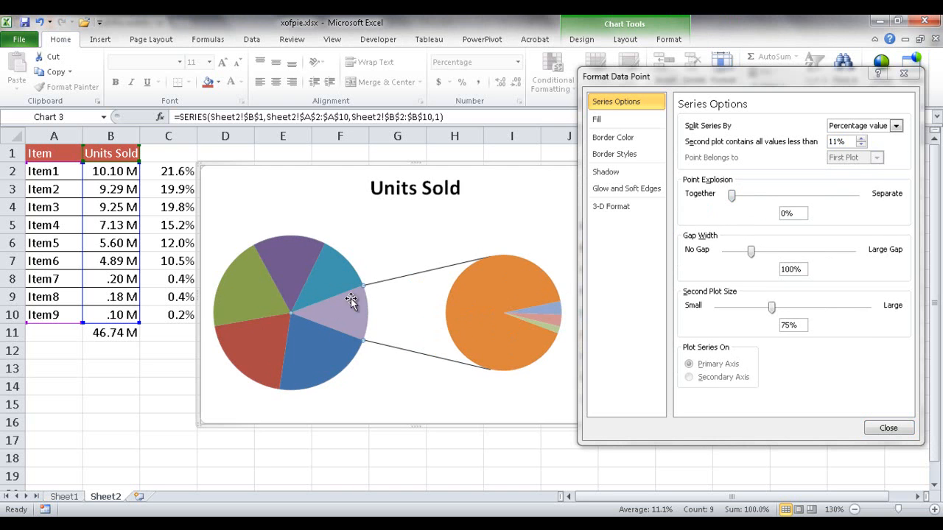
{"action": "mouse_move", "coordinate": [567, 268]}
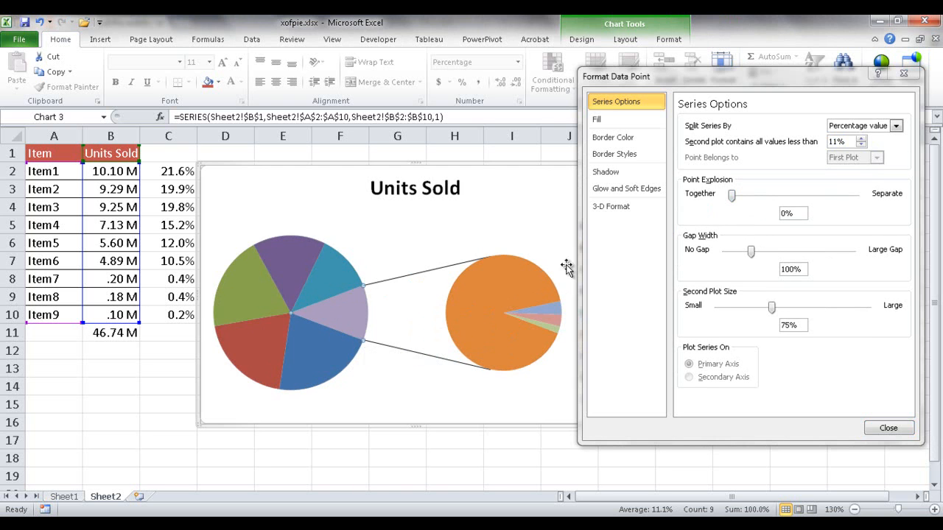
{"action": "left_click_drag", "start_coordinate": [732, 194], "coordinate": [735, 194]}
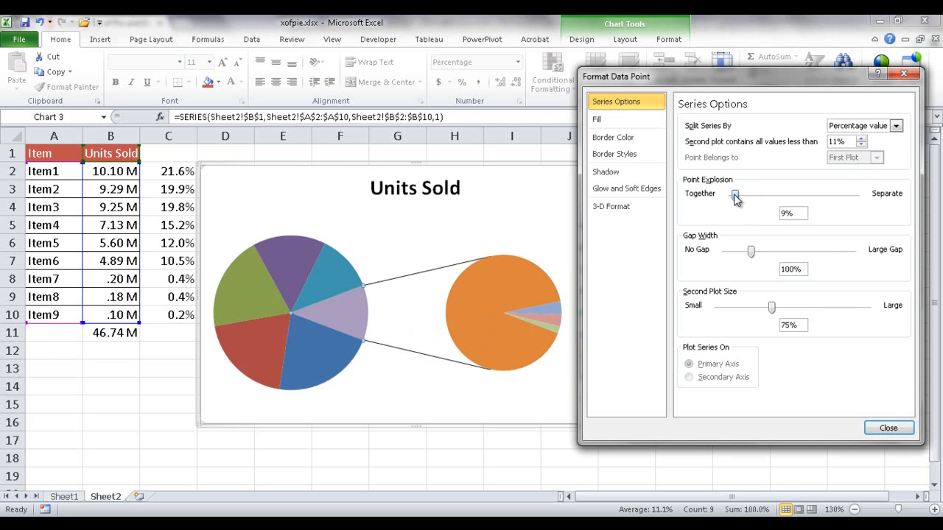
{"action": "left_click_drag", "start_coordinate": [735, 194], "coordinate": [738, 194]}
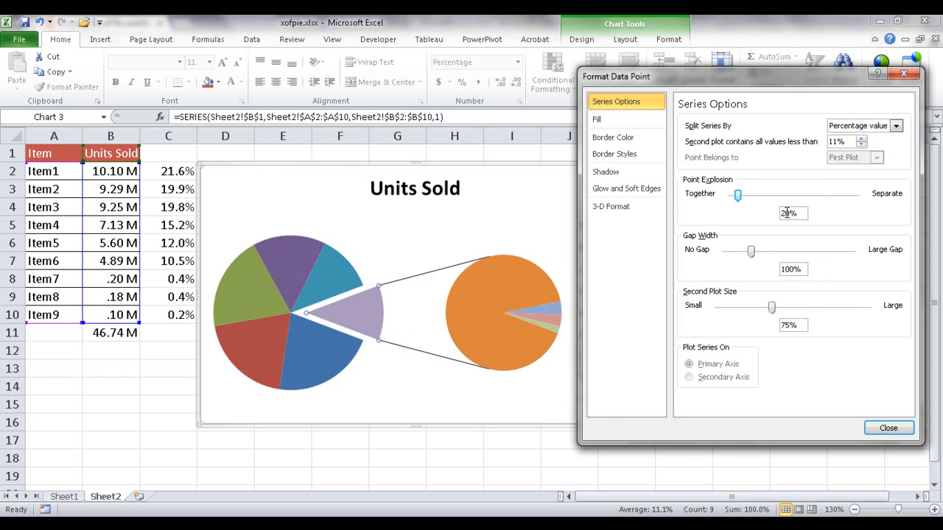
{"action": "mouse_move", "coordinate": [358, 314]}
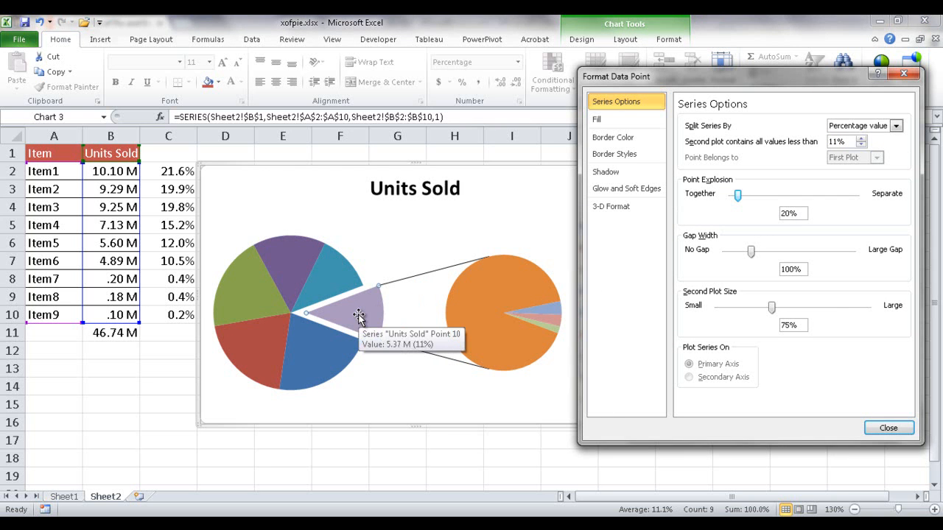
{"action": "mouse_move", "coordinate": [409, 322]}
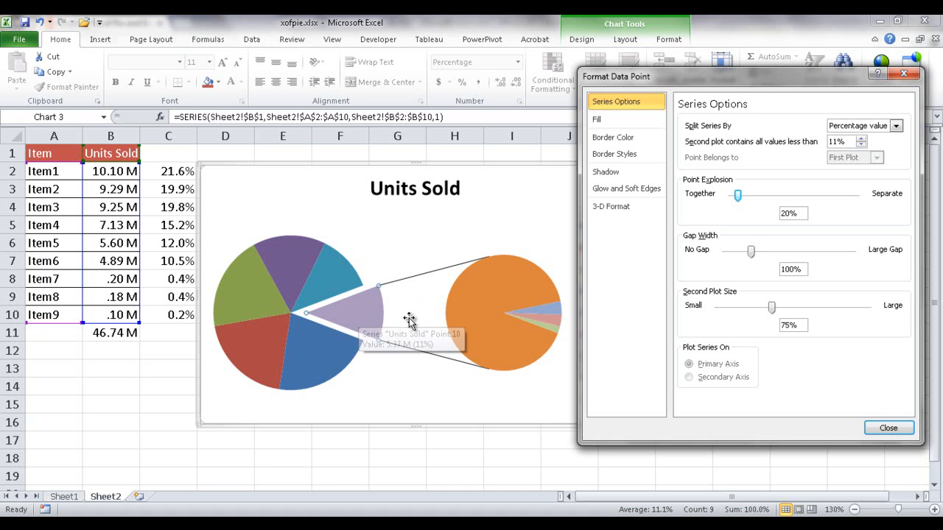
{"action": "mouse_move", "coordinate": [490, 295]}
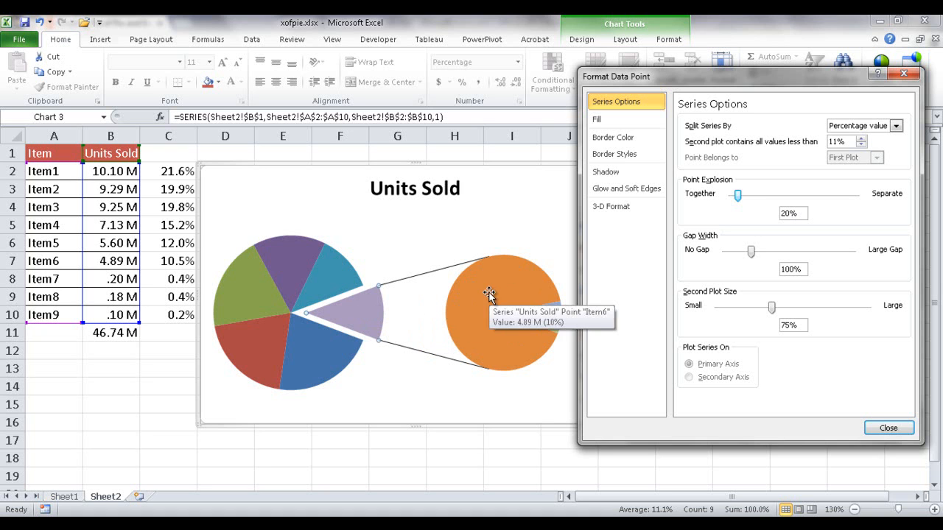
{"action": "left_click_drag", "start_coordinate": [737, 194], "coordinate": [730, 194]}
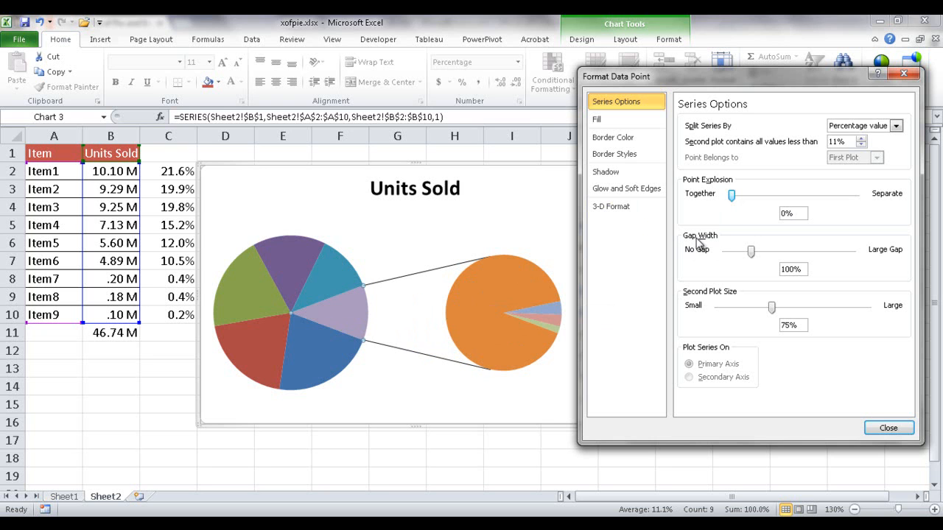
{"action": "mouse_move", "coordinate": [509, 324]}
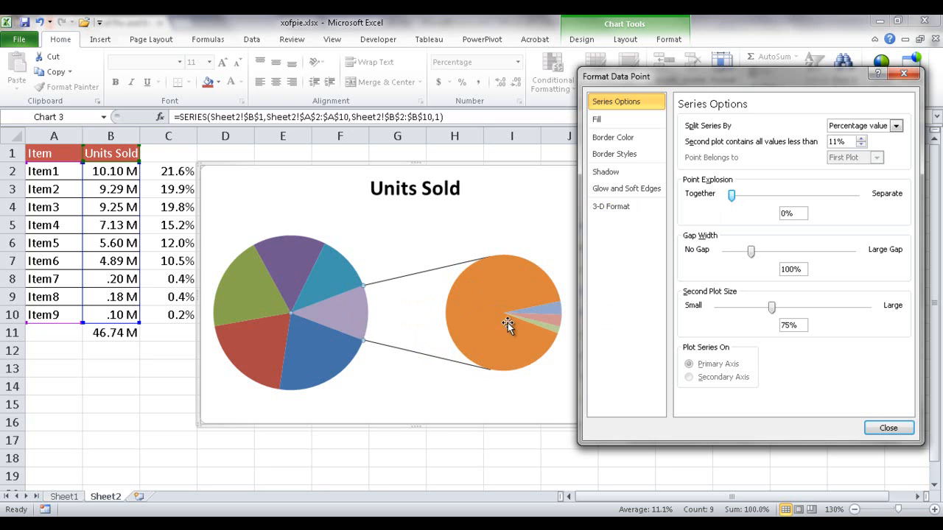
{"action": "mouse_move", "coordinate": [422, 317]}
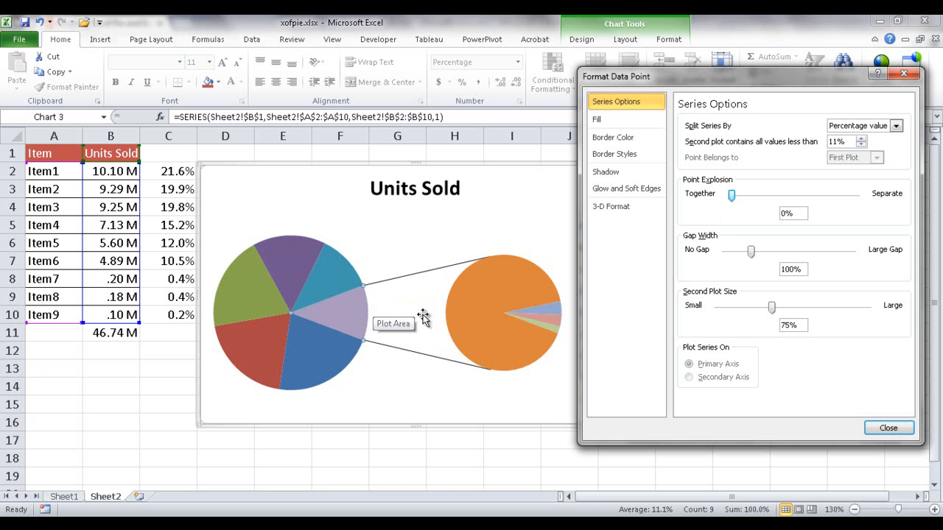
{"action": "mouse_move", "coordinate": [752, 254]}
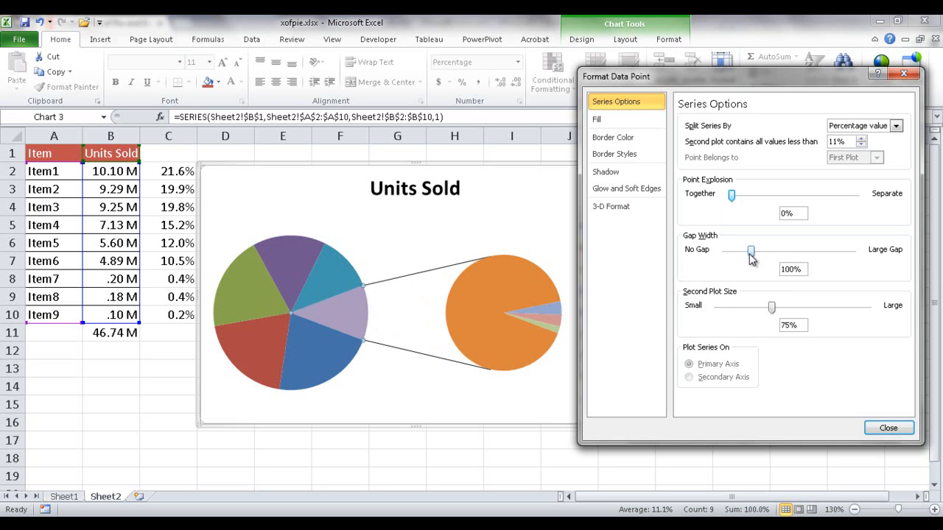
{"action": "left_click_drag", "start_coordinate": [751, 251], "coordinate": [771, 251]}
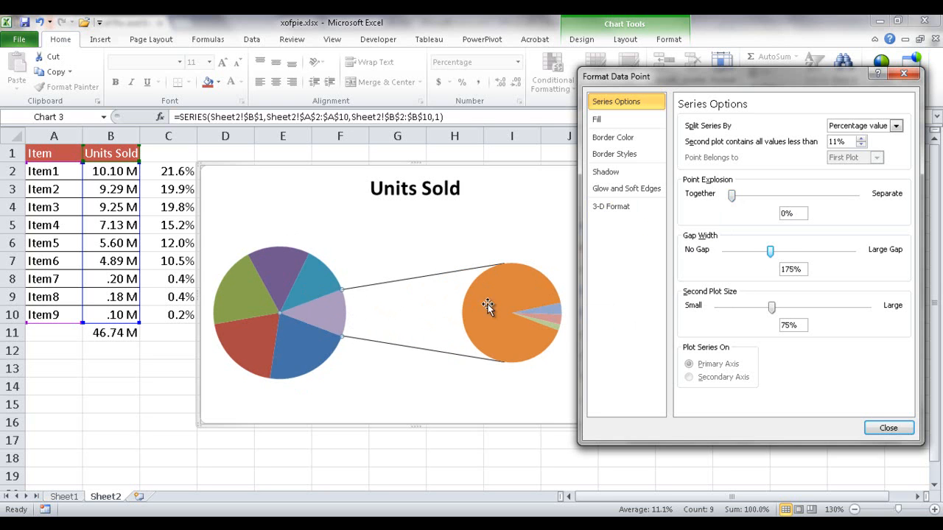
{"action": "mouse_move", "coordinate": [457, 319]}
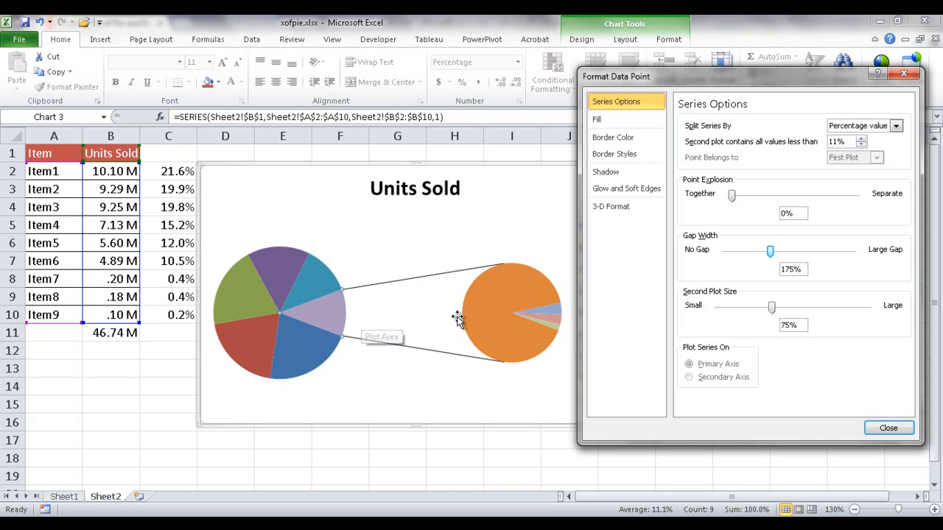
{"action": "mouse_move", "coordinate": [394, 313]}
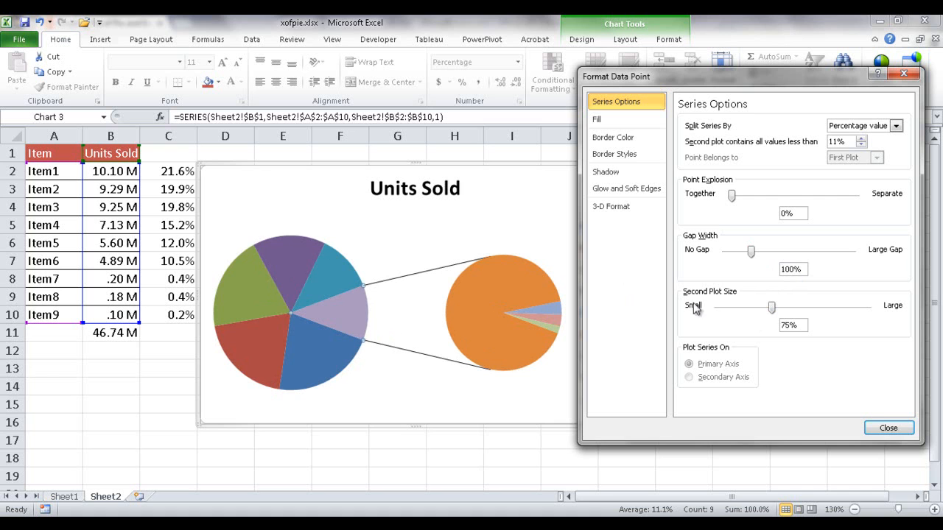
{"action": "mouse_move", "coordinate": [484, 295]}
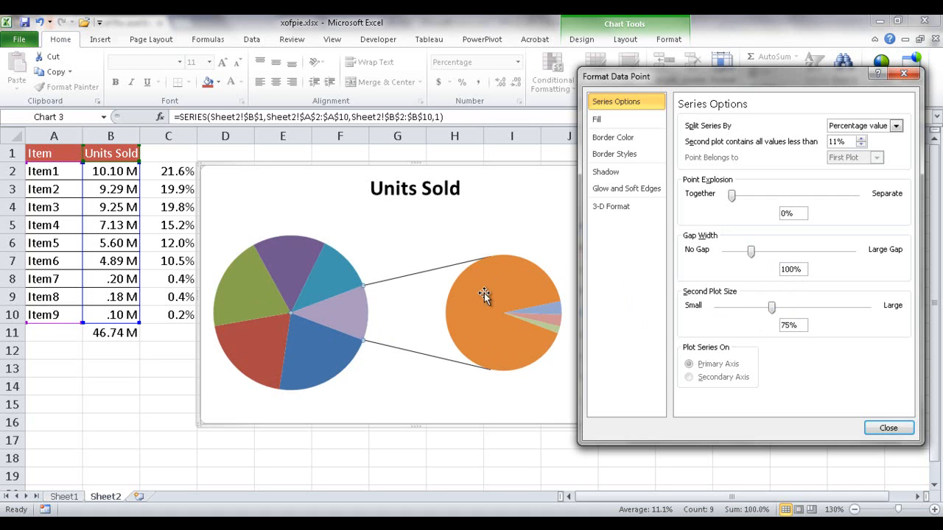
{"action": "mouse_move", "coordinate": [516, 290]}
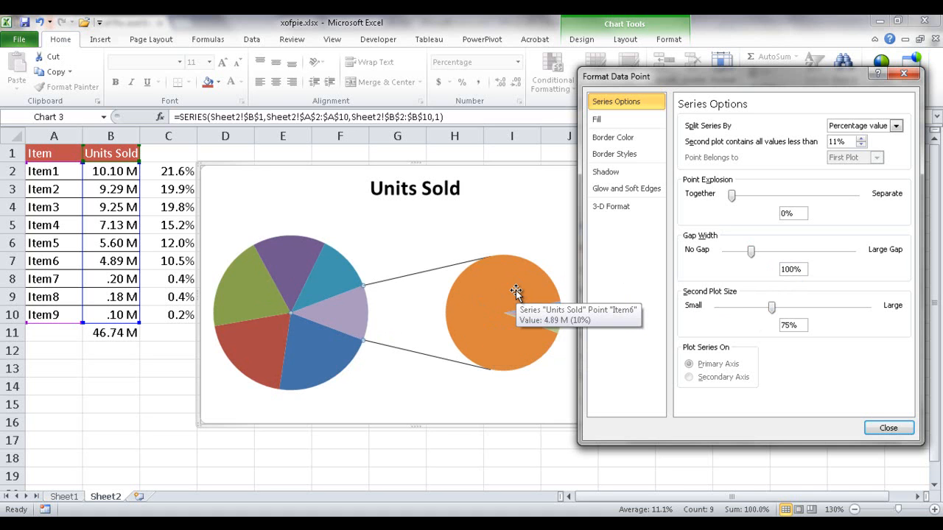
{"action": "mouse_move", "coordinate": [511, 285]}
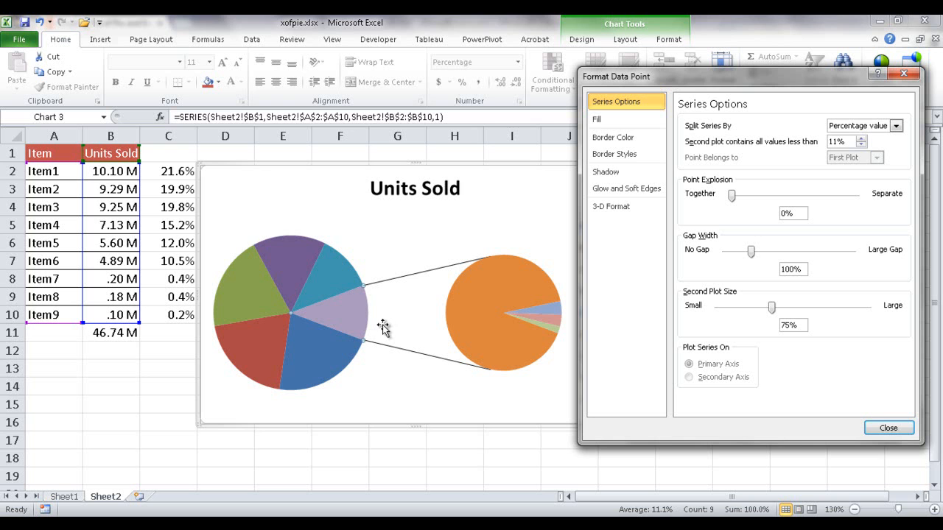
{"action": "mouse_move", "coordinate": [474, 301]}
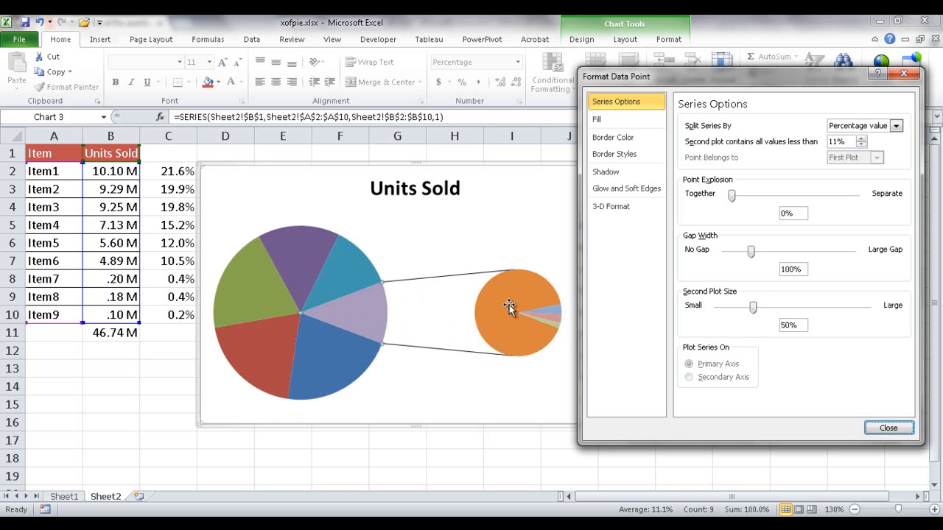
{"action": "mouse_move", "coordinate": [507, 322]}
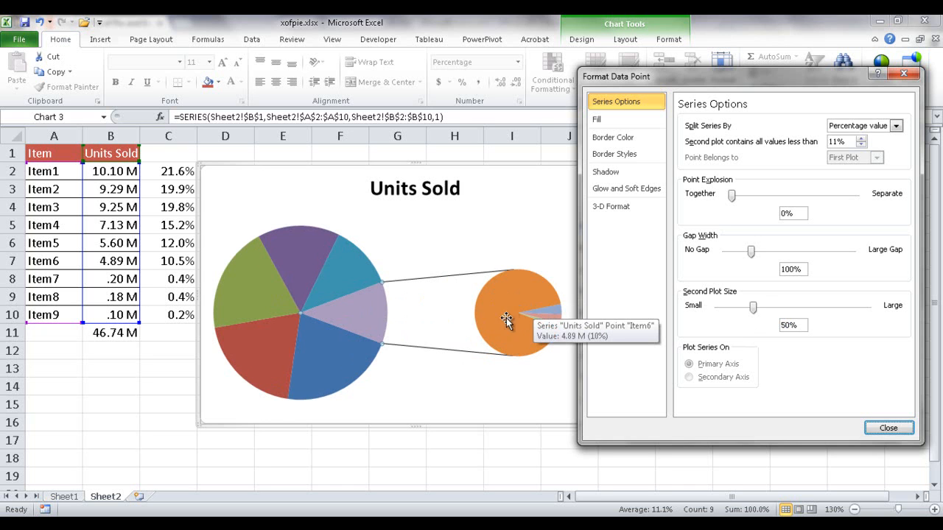
{"action": "mouse_move", "coordinate": [426, 306]}
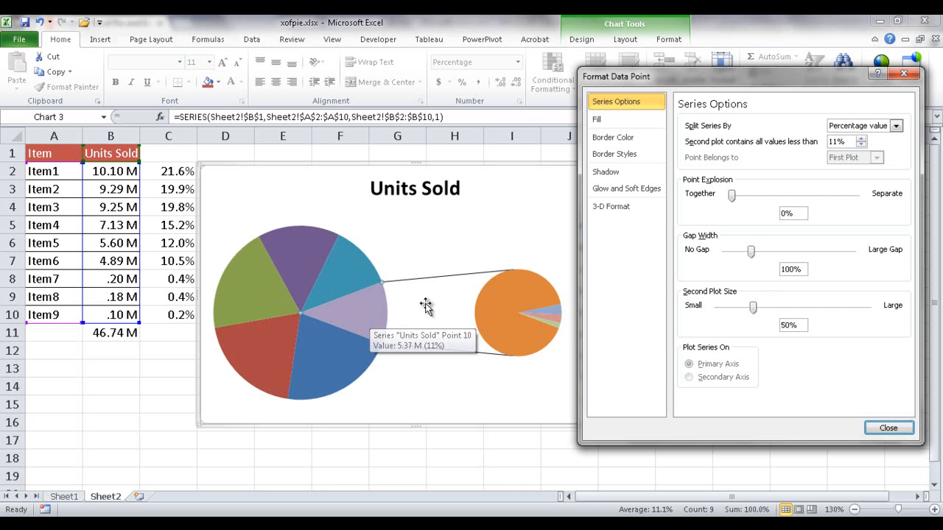
{"action": "mouse_move", "coordinate": [313, 302]}
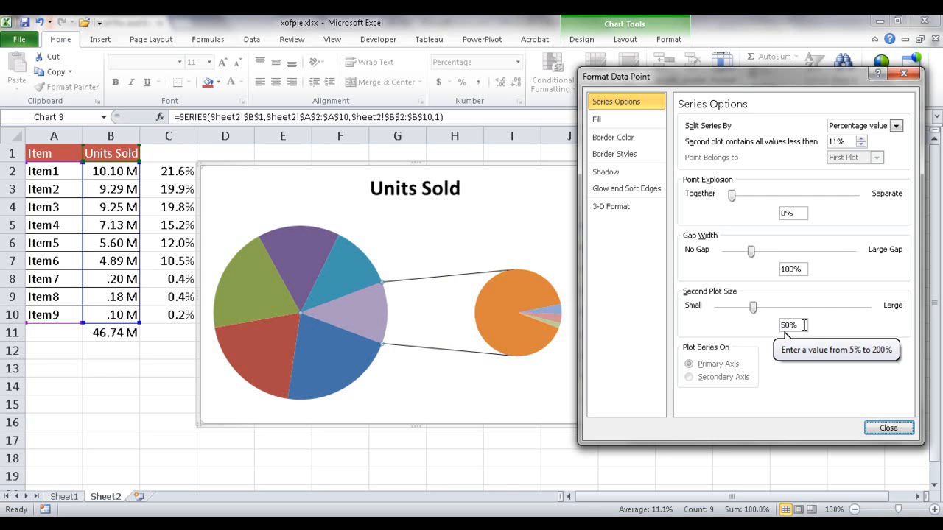
Step: Set Second Plot Size to 75%, close Format Data Point, and select the plot area
{"action": "triple_click", "coordinate": [788, 325]}
{"action": "type", "text": "75"}
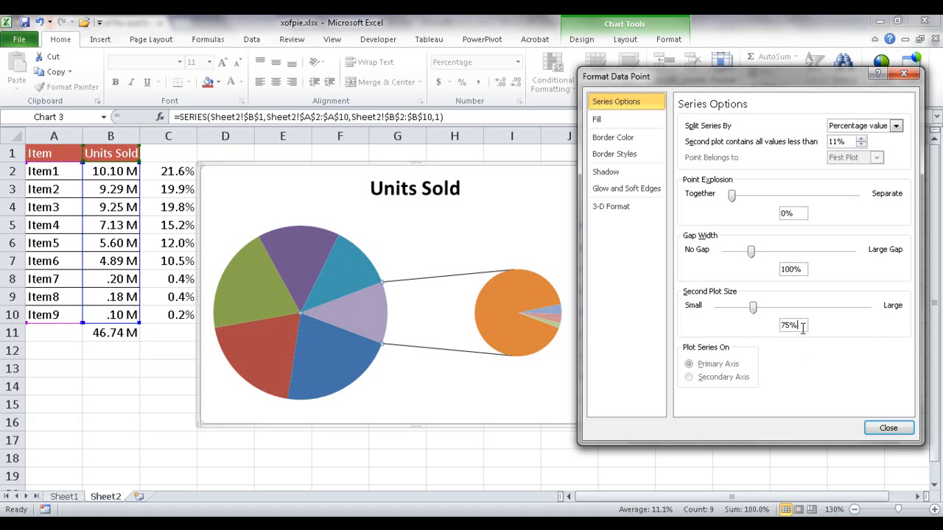
{"action": "left_click_drag", "start_coordinate": [753, 308], "coordinate": [771, 308]}
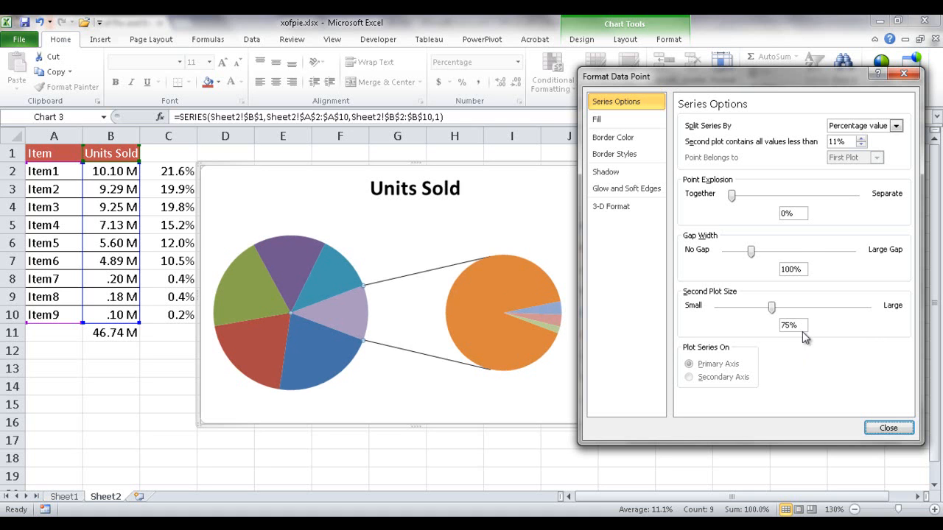
{"action": "mouse_move", "coordinate": [734, 468]}
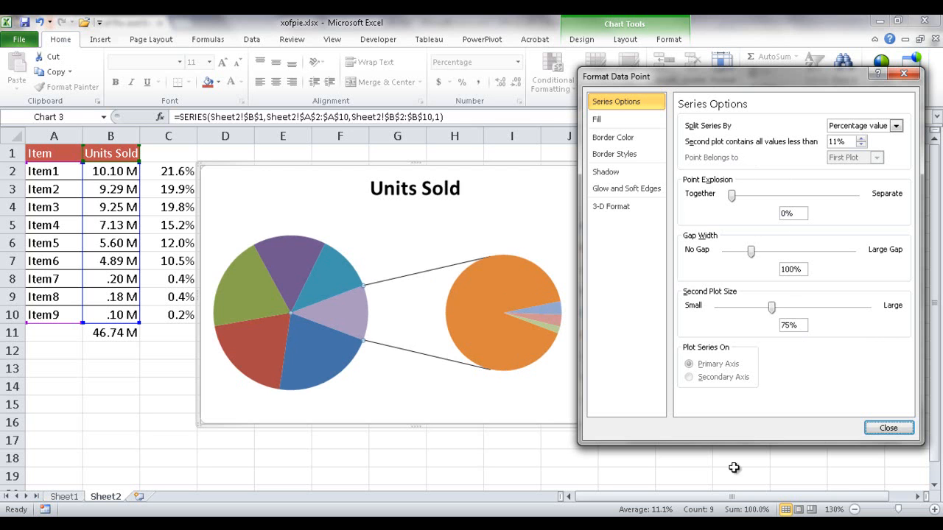
{"action": "mouse_move", "coordinate": [888, 428]}
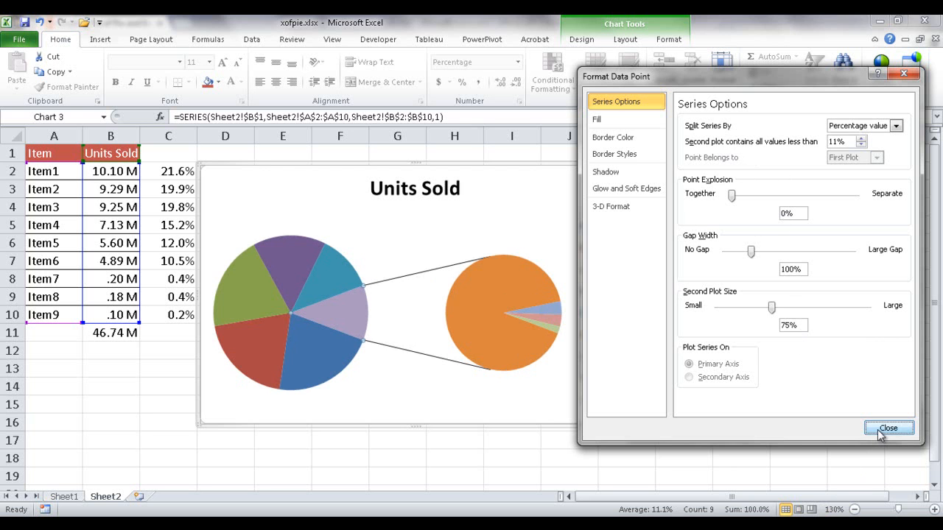
{"action": "left_click", "coordinate": [888, 428]}
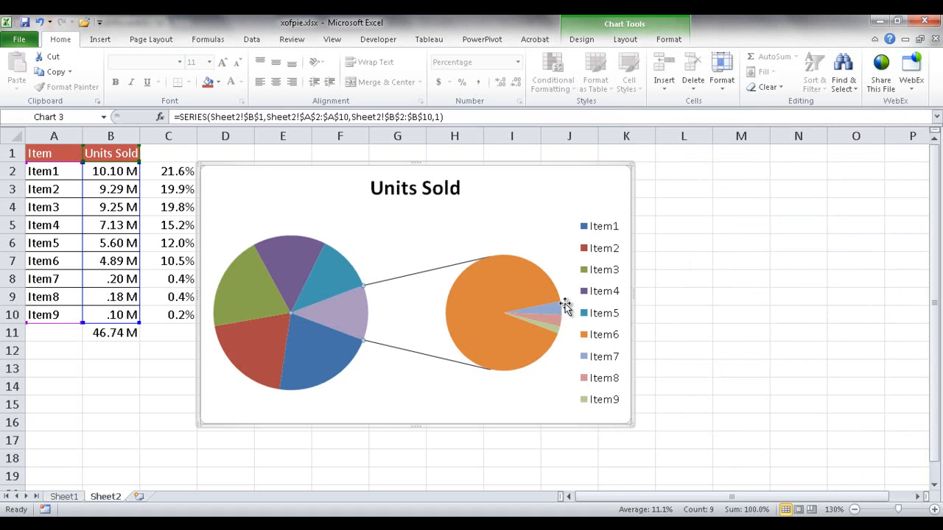
{"action": "mouse_move", "coordinate": [490, 316]}
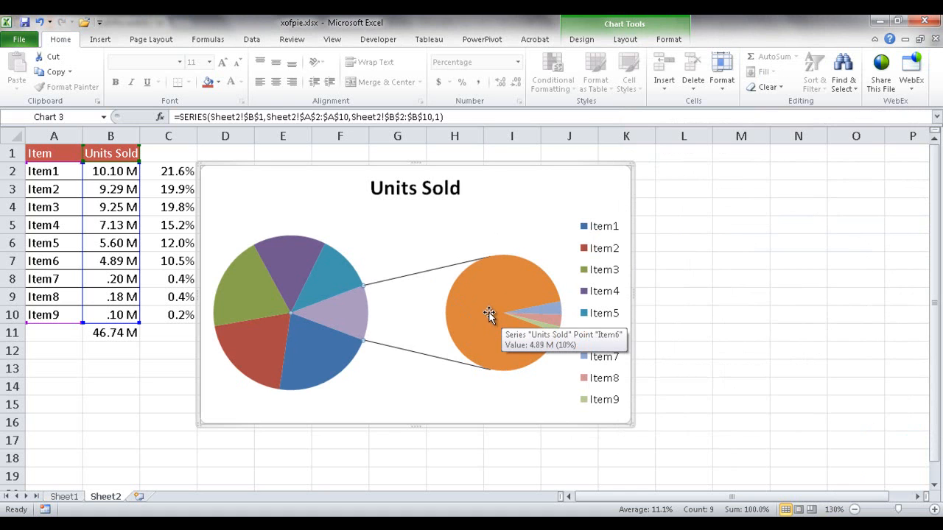
{"action": "left_click", "coordinate": [483, 206]}
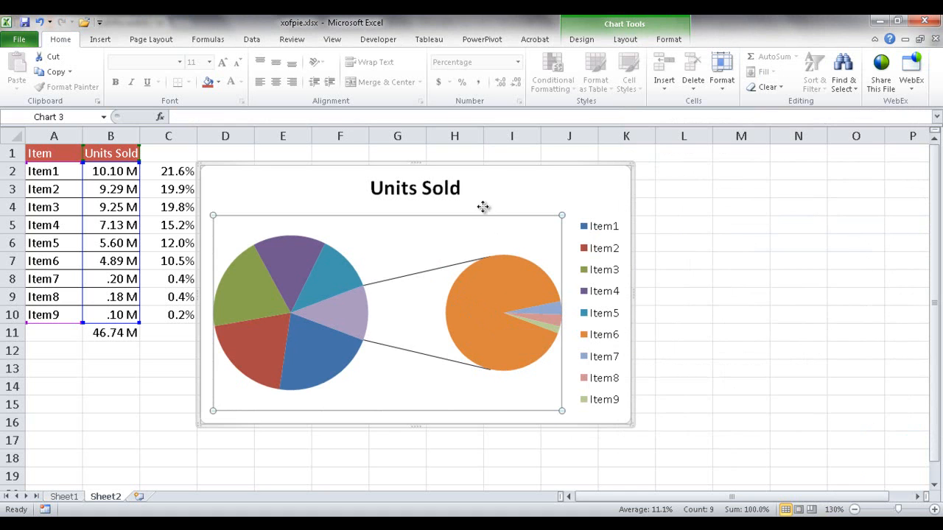
Step: Change the Units Sold chart type to Bar of Pie
{"action": "left_click", "coordinate": [581, 39]}
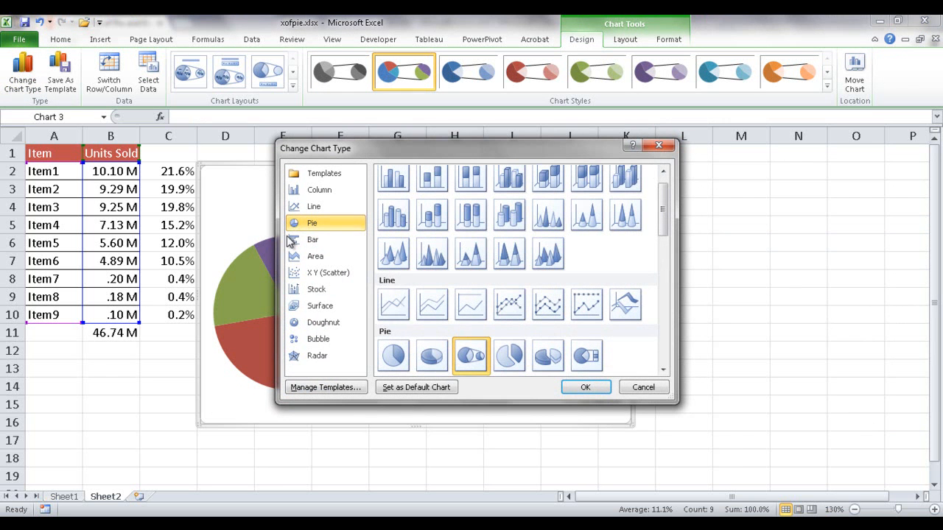
{"action": "mouse_move", "coordinate": [309, 223]}
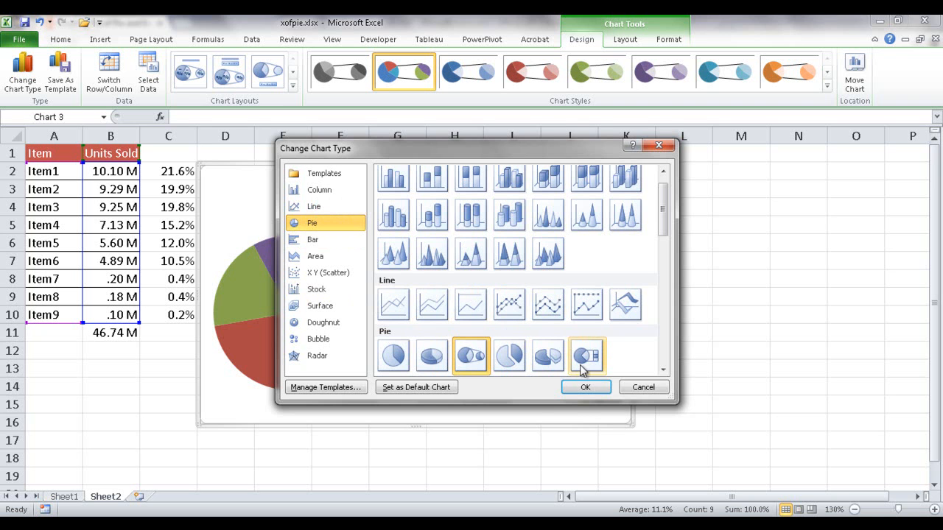
{"action": "left_click", "coordinate": [587, 356]}
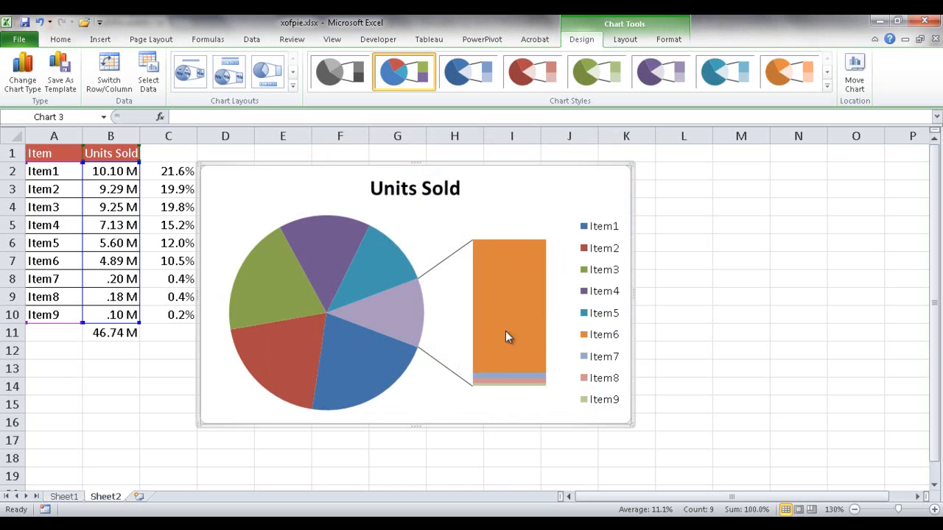
{"action": "mouse_move", "coordinate": [508, 318]}
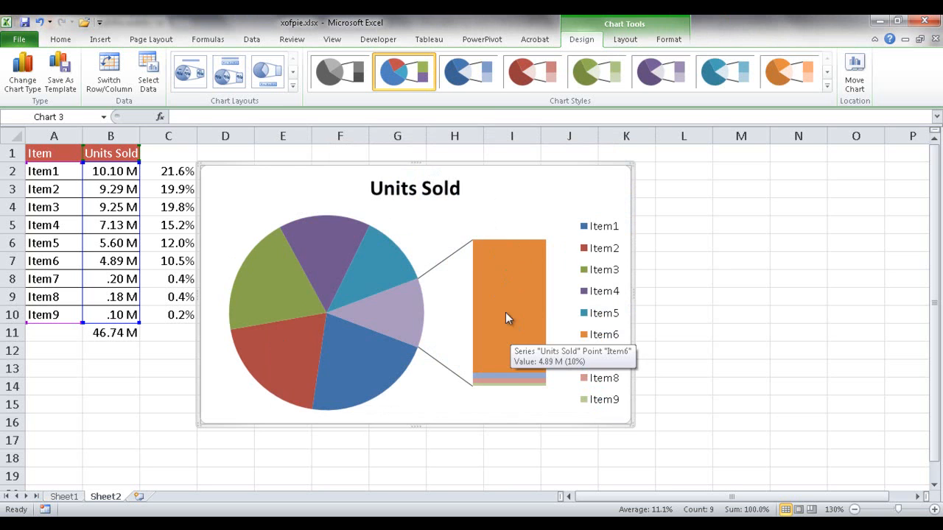
{"action": "mouse_move", "coordinate": [503, 307]}
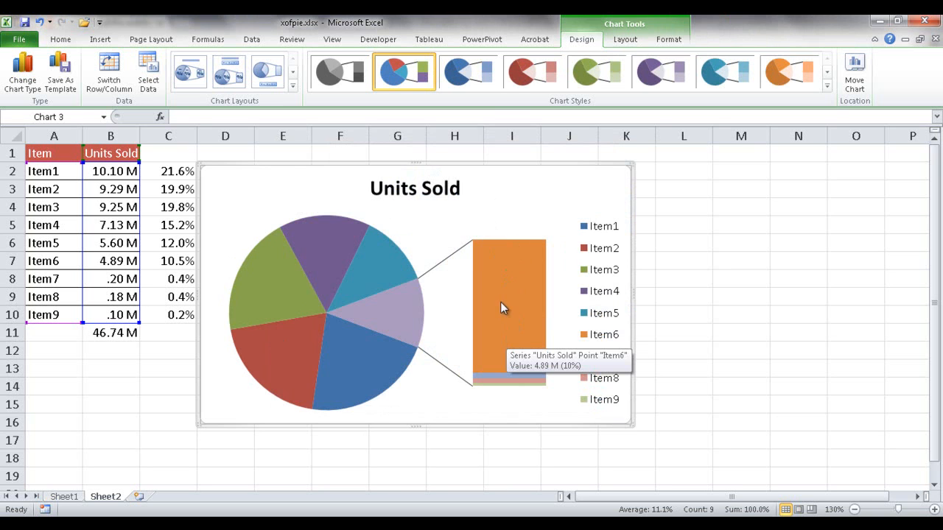
{"action": "mouse_move", "coordinate": [500, 337]}
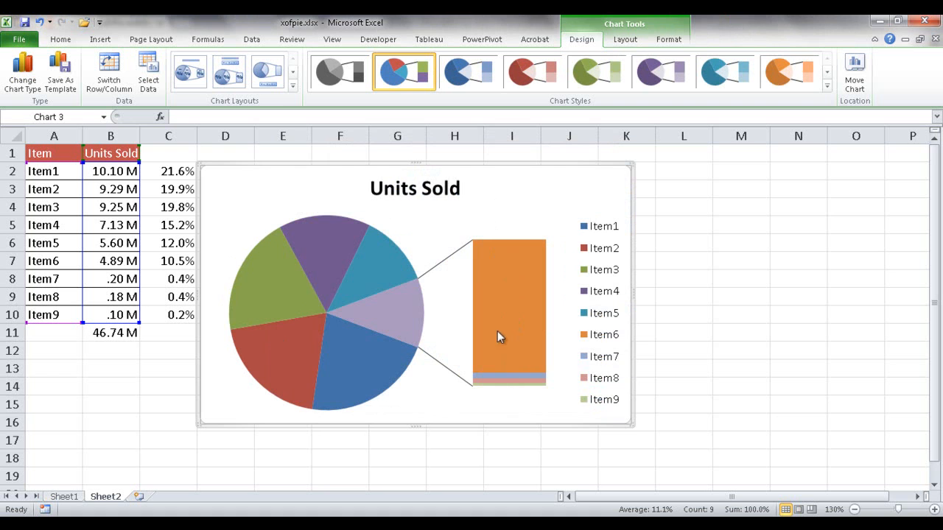
{"action": "mouse_move", "coordinate": [479, 280]}
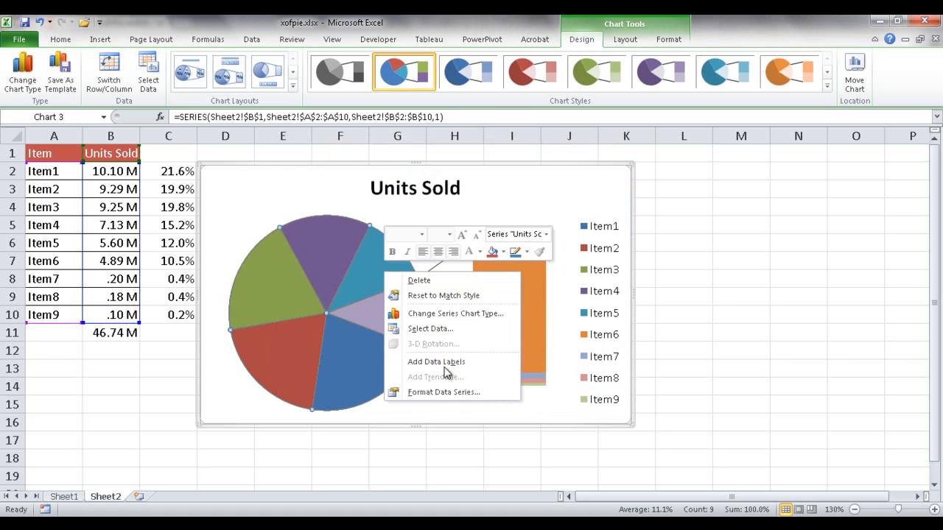
{"action": "left_click", "coordinate": [444, 392]}
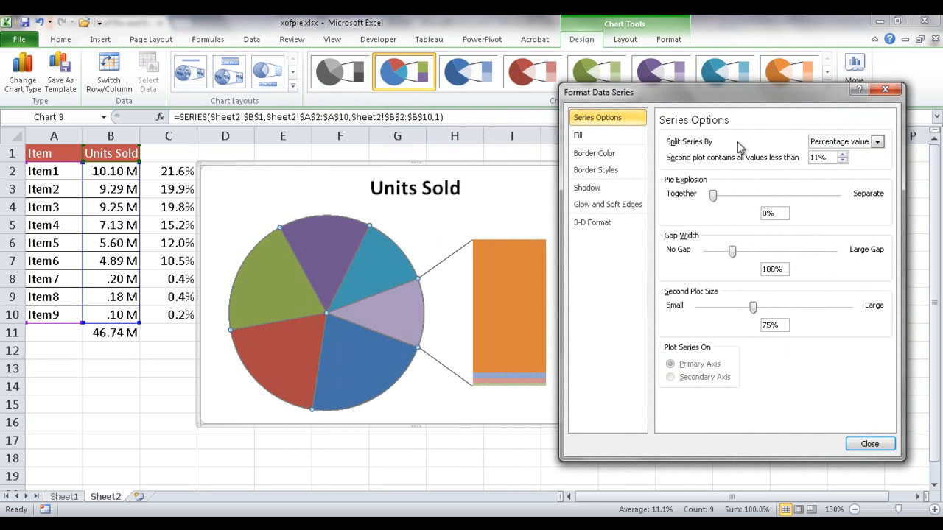
{"action": "mouse_move", "coordinate": [699, 184]}
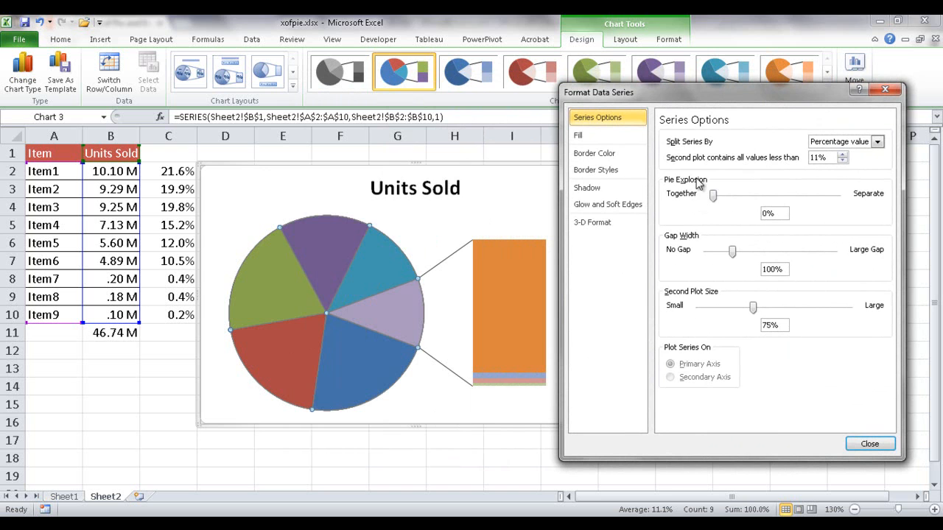
{"action": "mouse_move", "coordinate": [696, 184]}
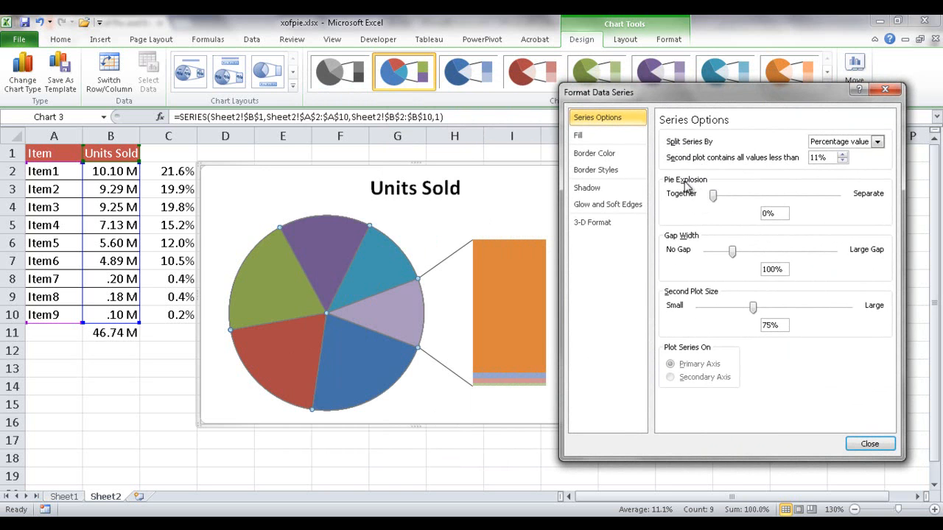
{"action": "mouse_move", "coordinate": [678, 298]}
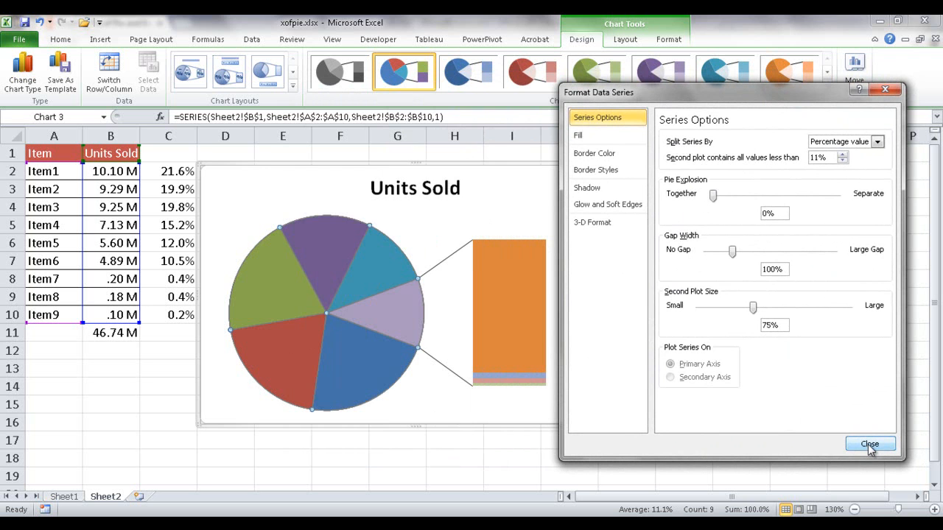
{"action": "left_click", "coordinate": [870, 444]}
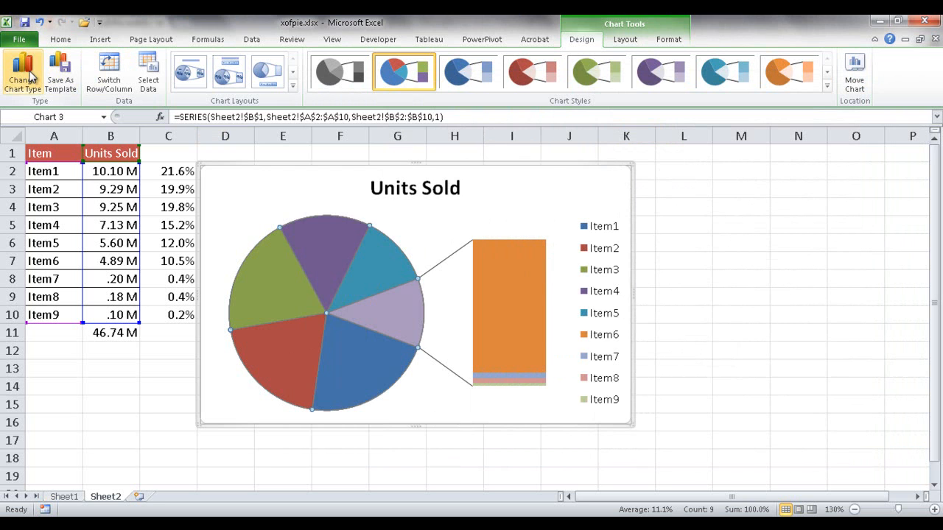
Step: Change the chart type from Bar of Pie back to Pie of Pie
{"action": "left_click", "coordinate": [22, 70]}
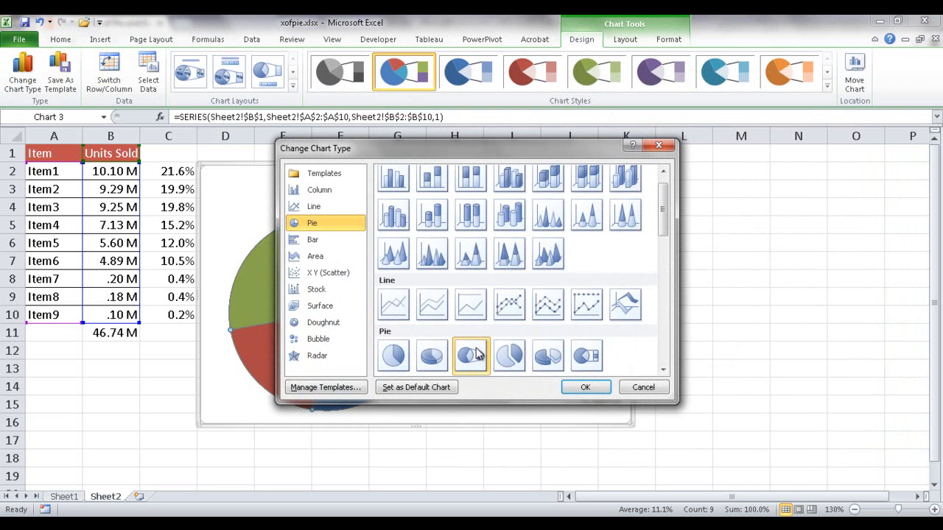
{"action": "left_click", "coordinate": [585, 387]}
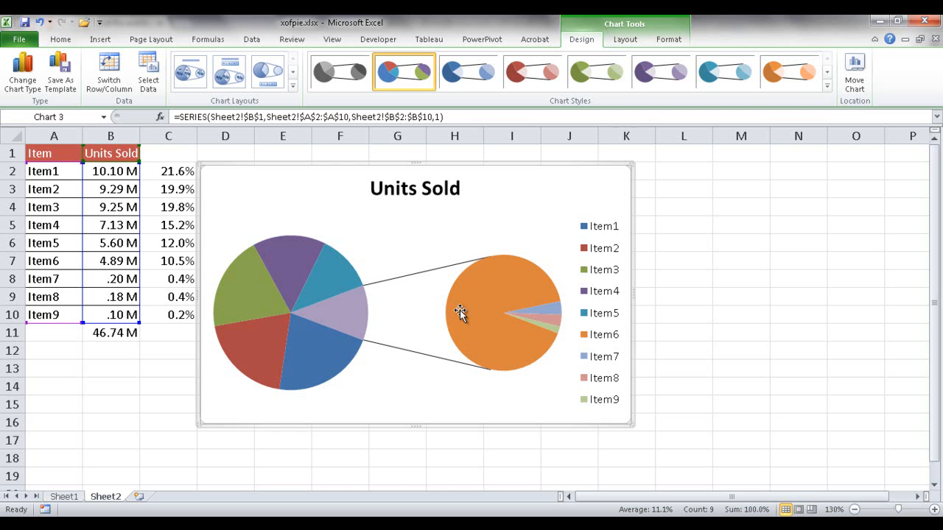
{"action": "mouse_move", "coordinate": [507, 260]}
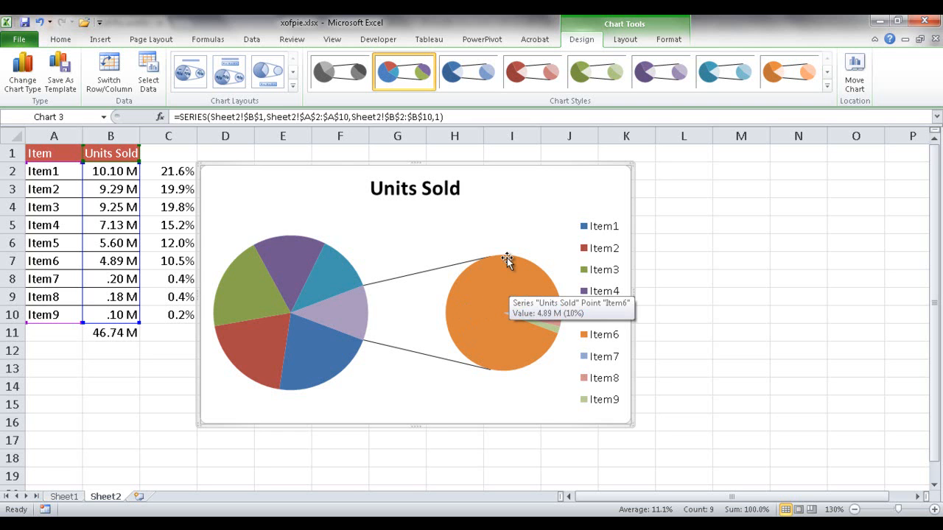
{"action": "mouse_move", "coordinate": [507, 231]}
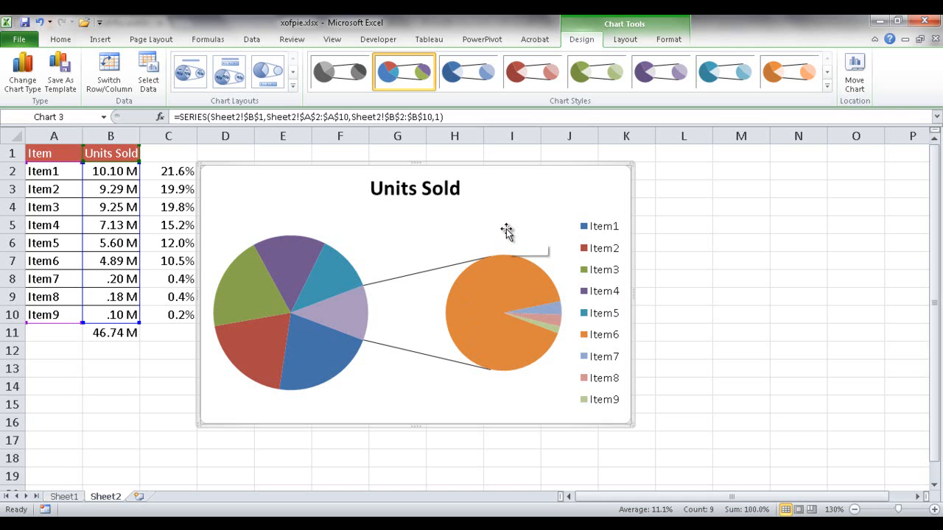
{"action": "mouse_move", "coordinate": [506, 230]}
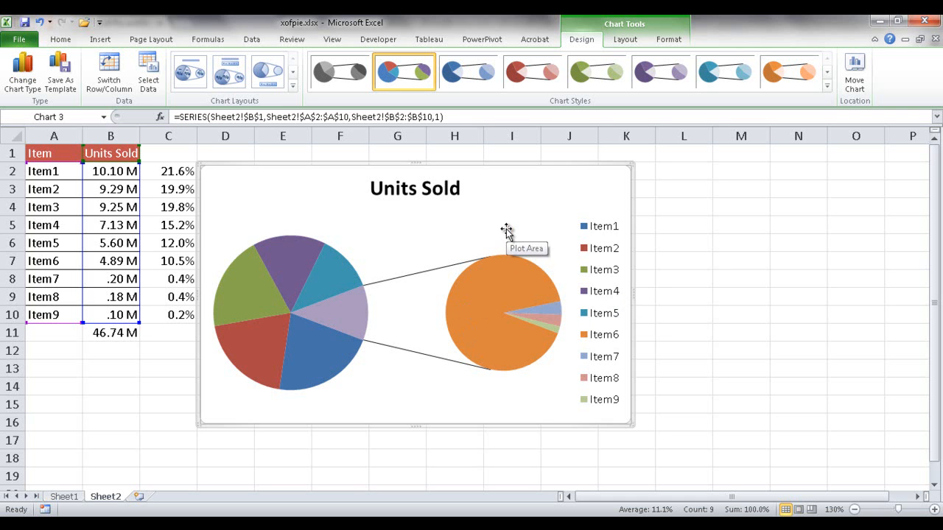